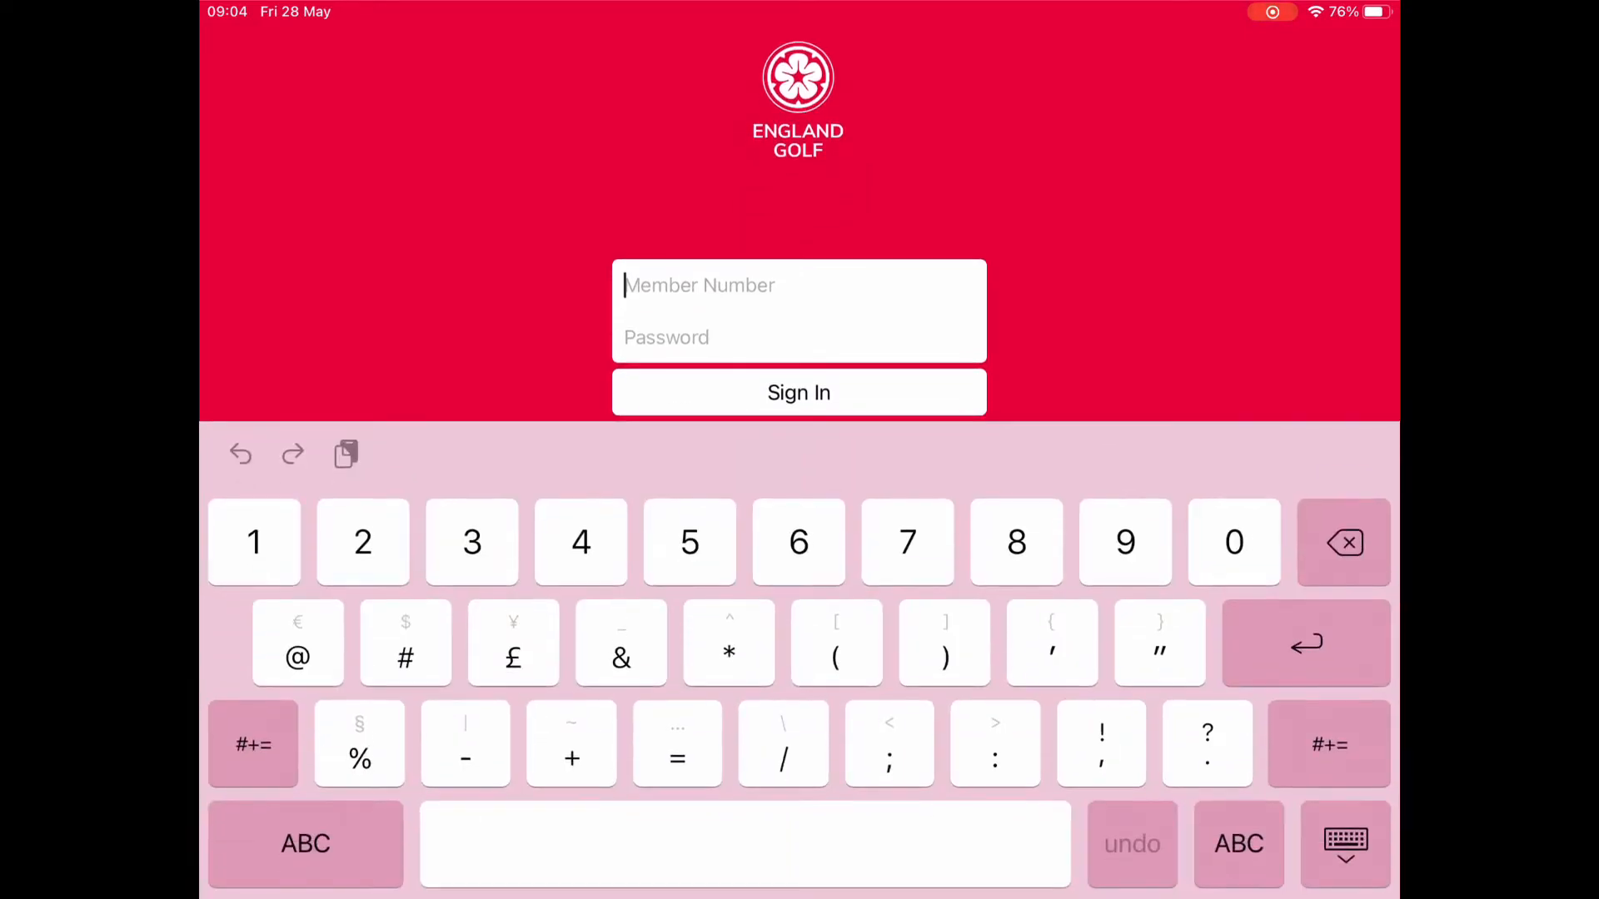
Step: Enter the member number and password and sign in to the member account
text(100586)
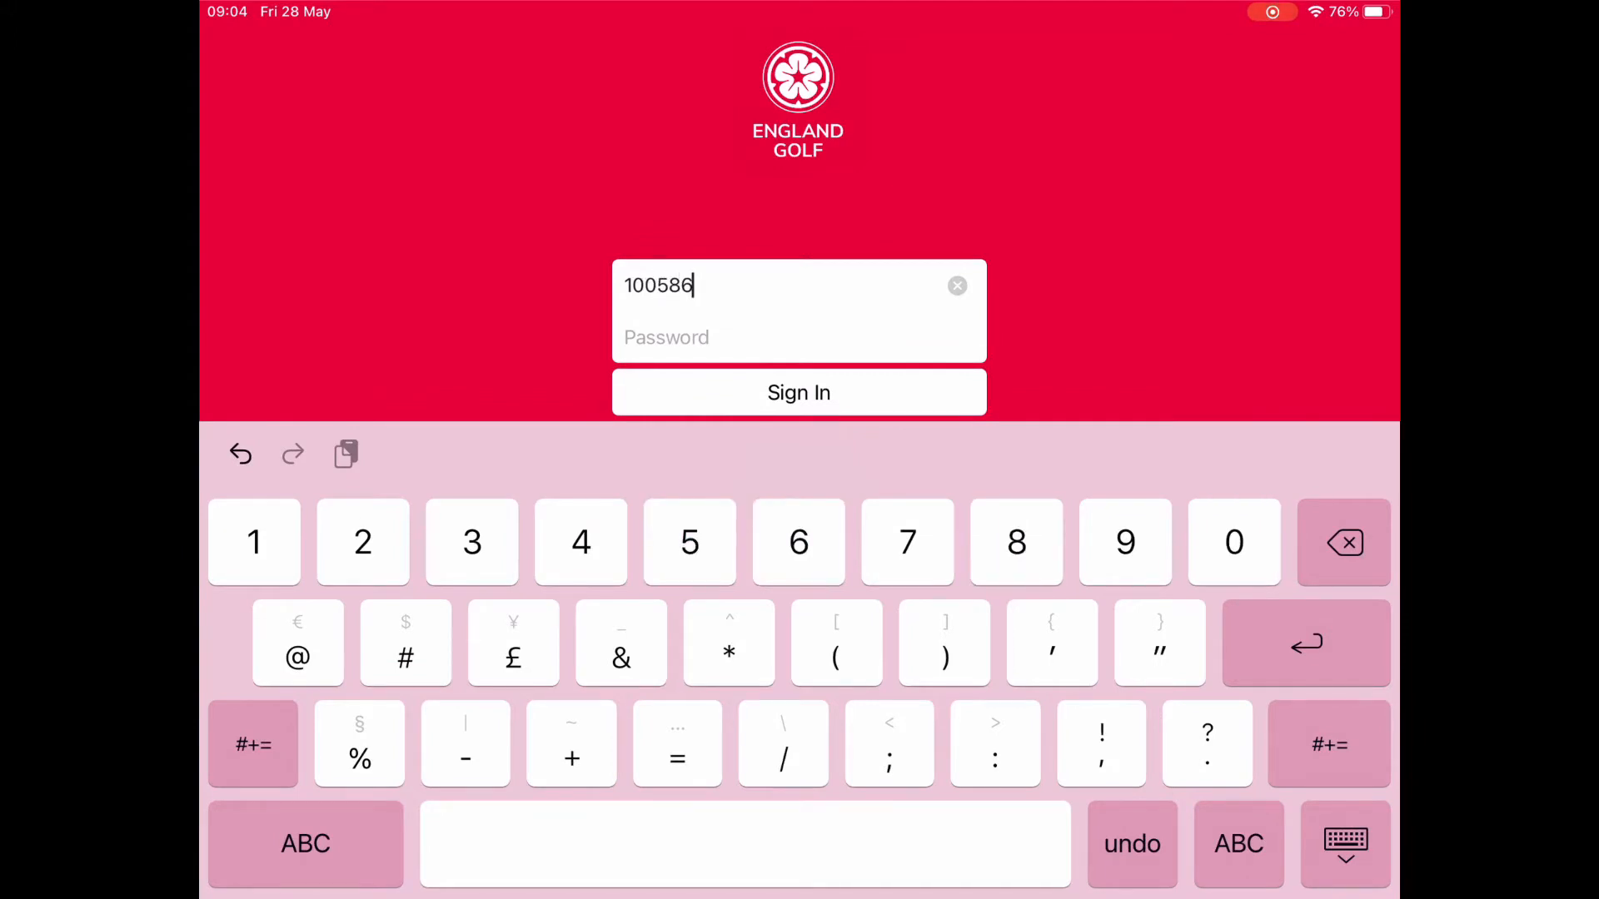
text(5751)
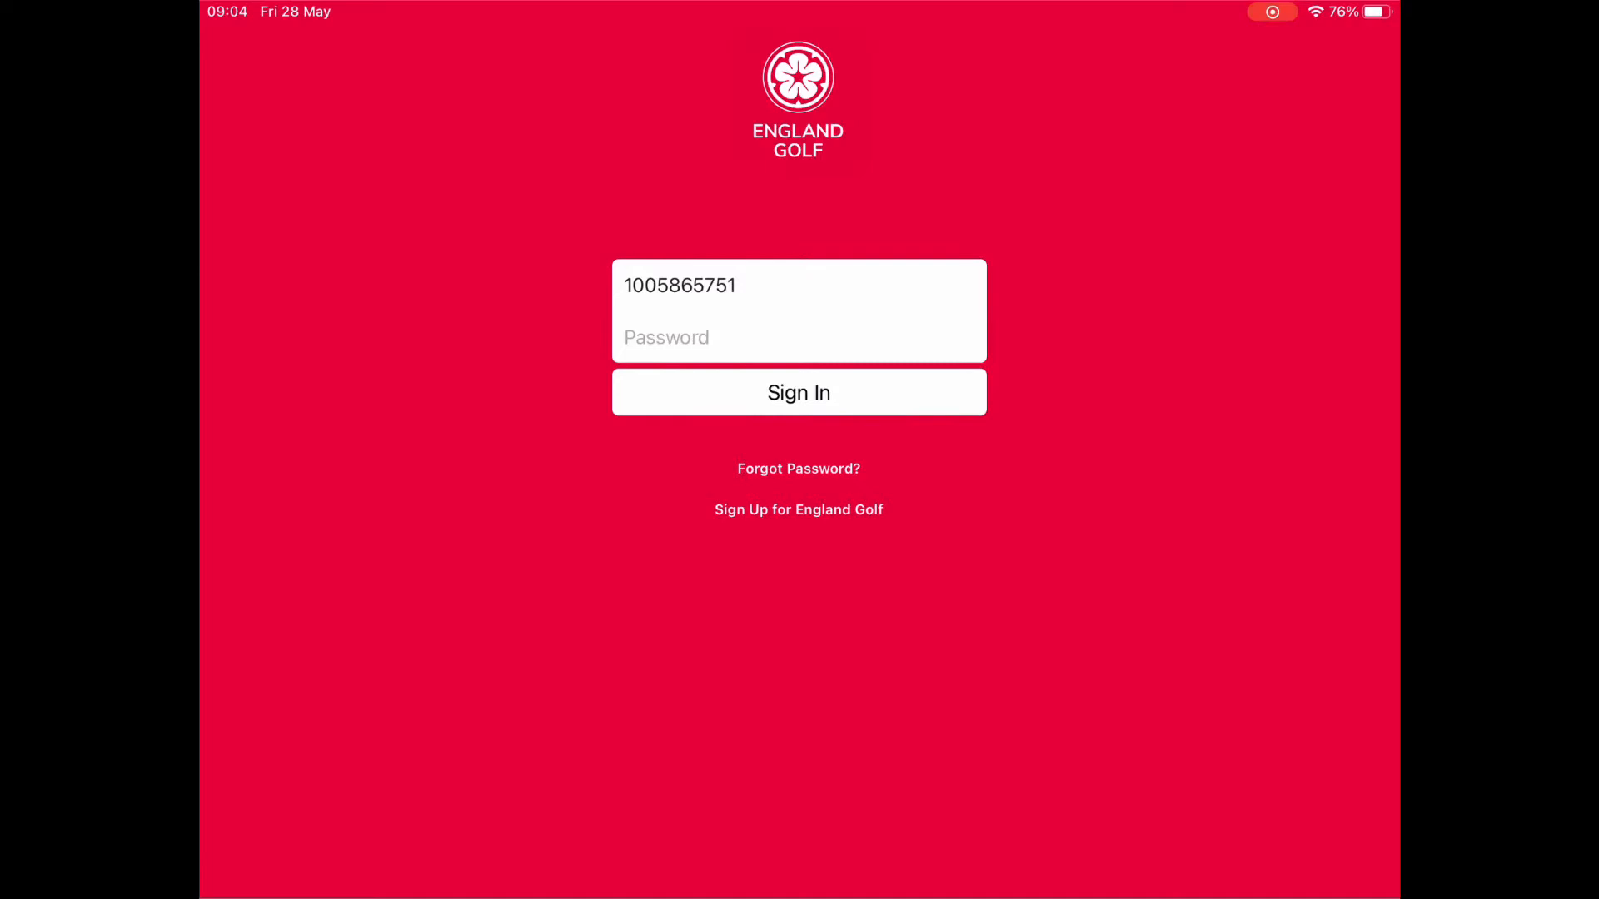
click(765, 338)
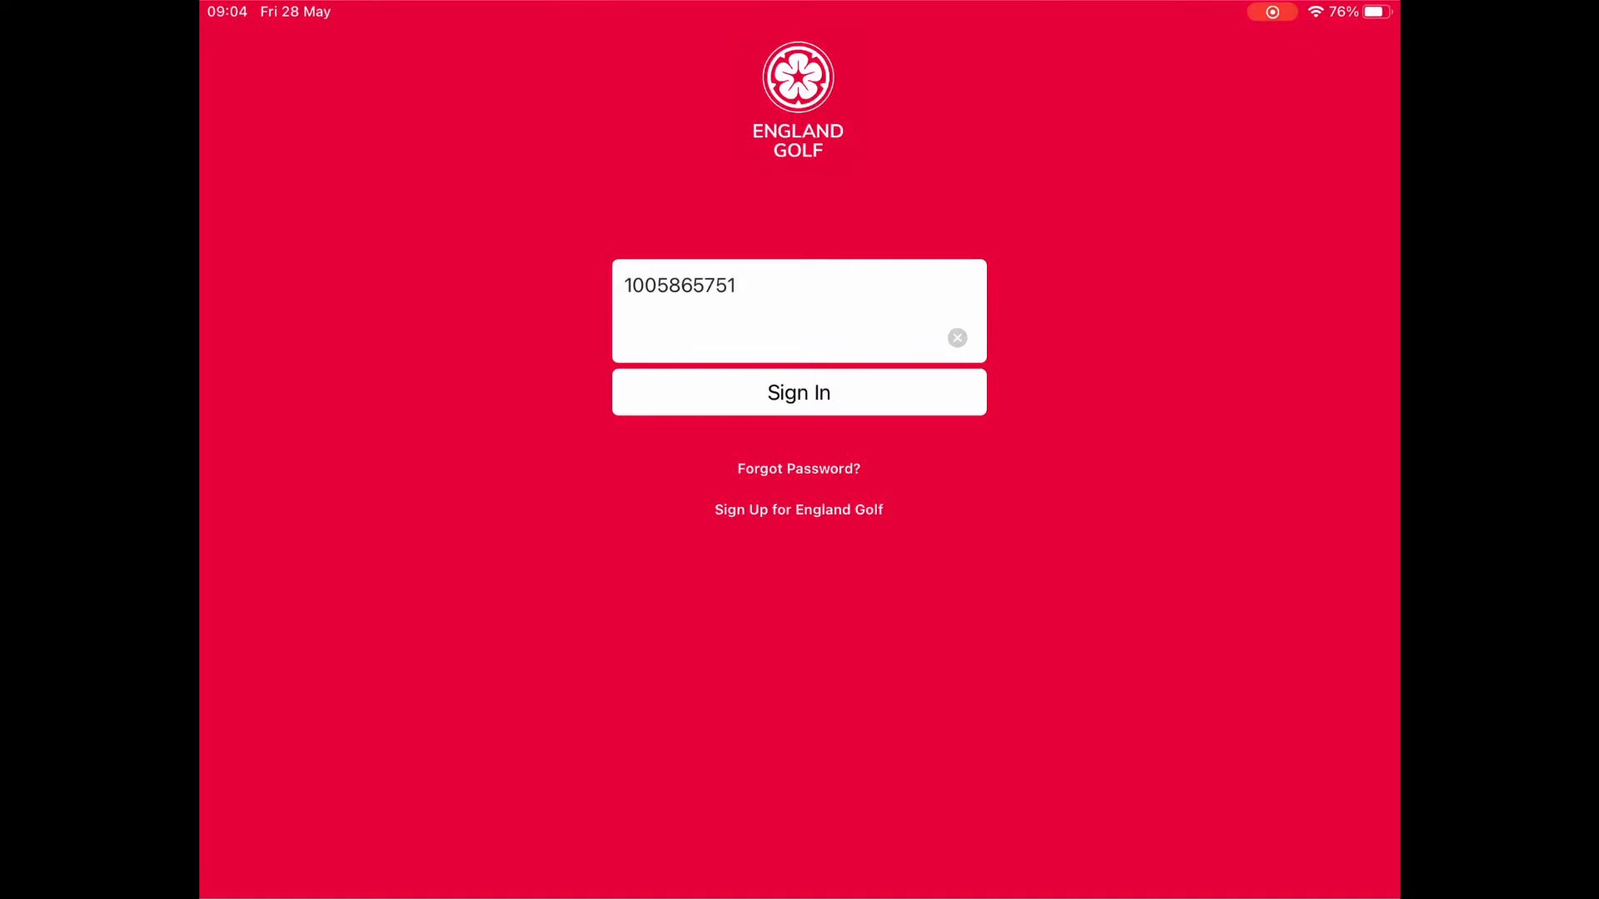
click(798, 393)
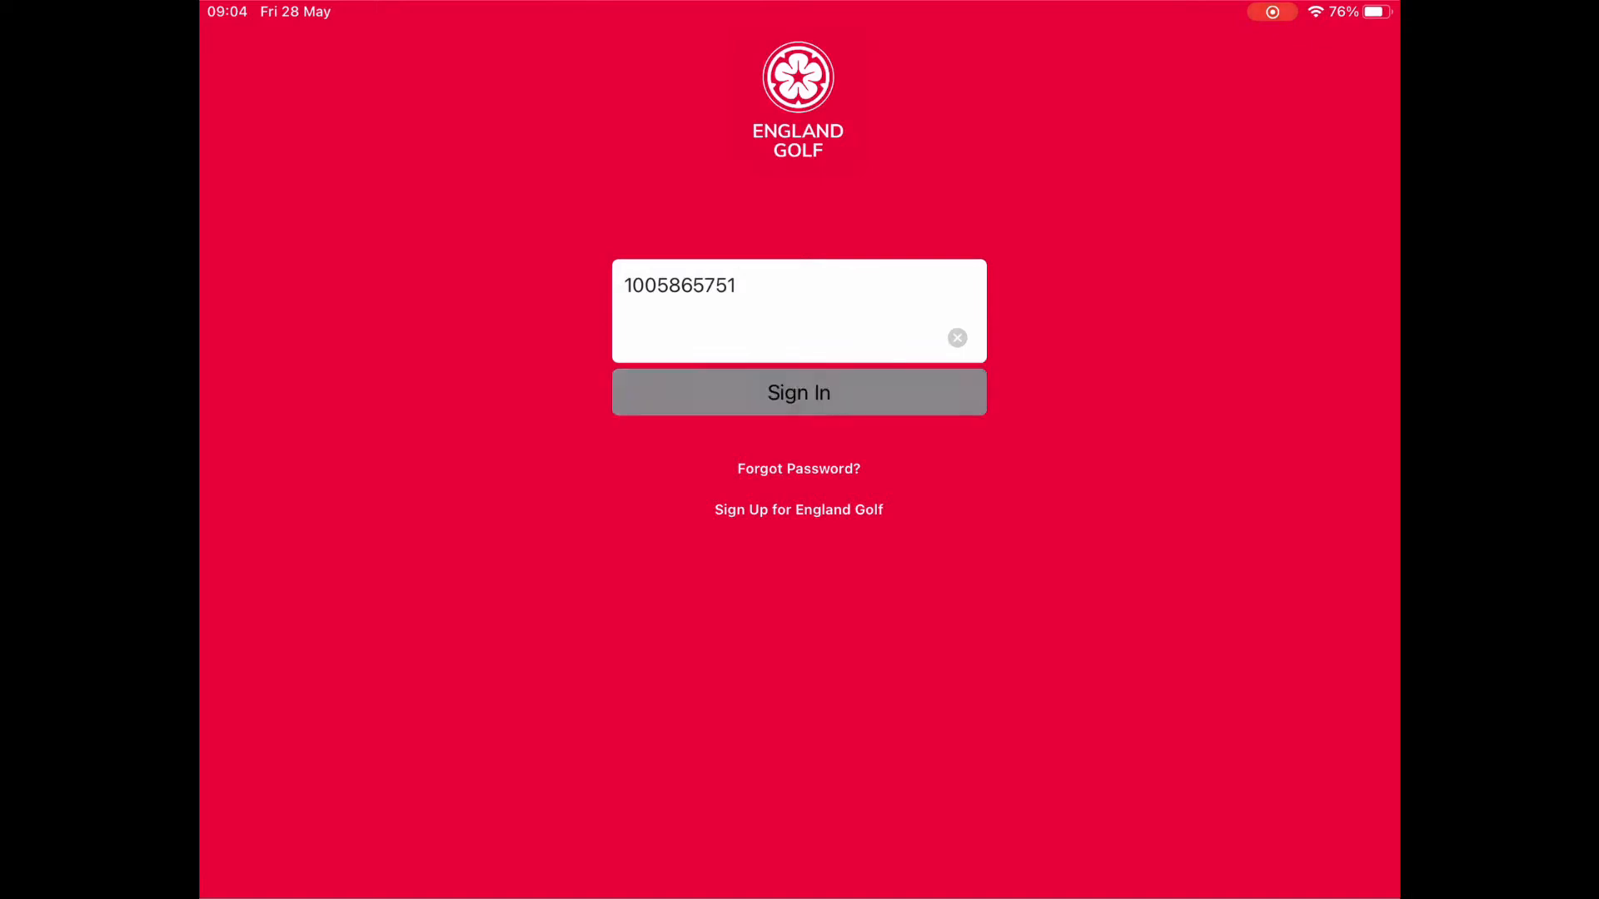
click(798, 394)
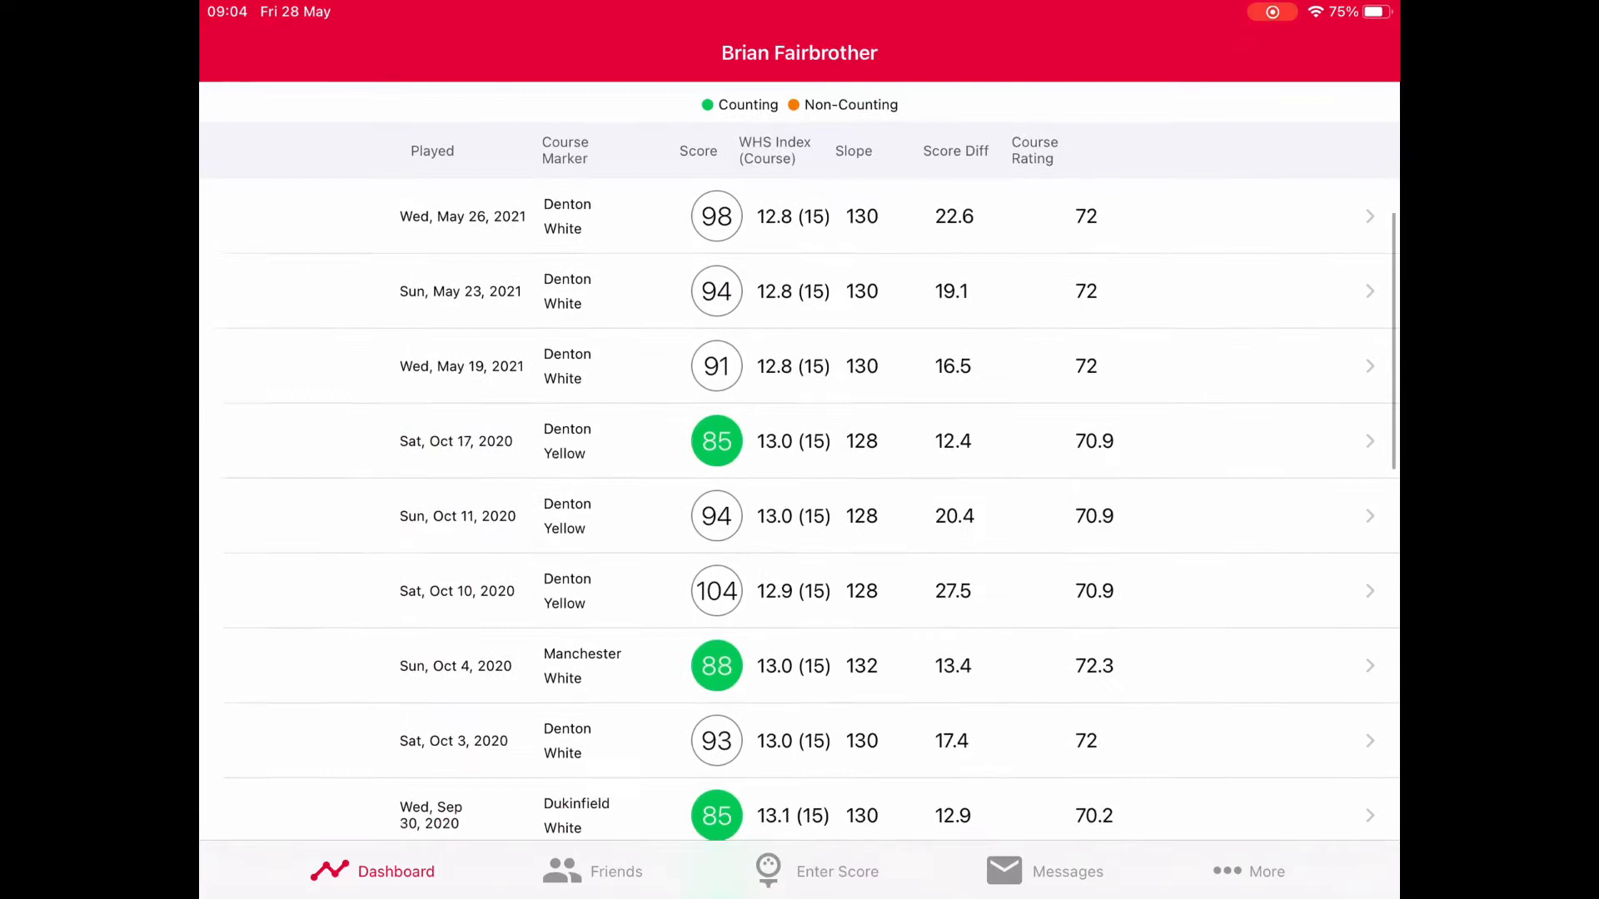
scroll(down, 3)
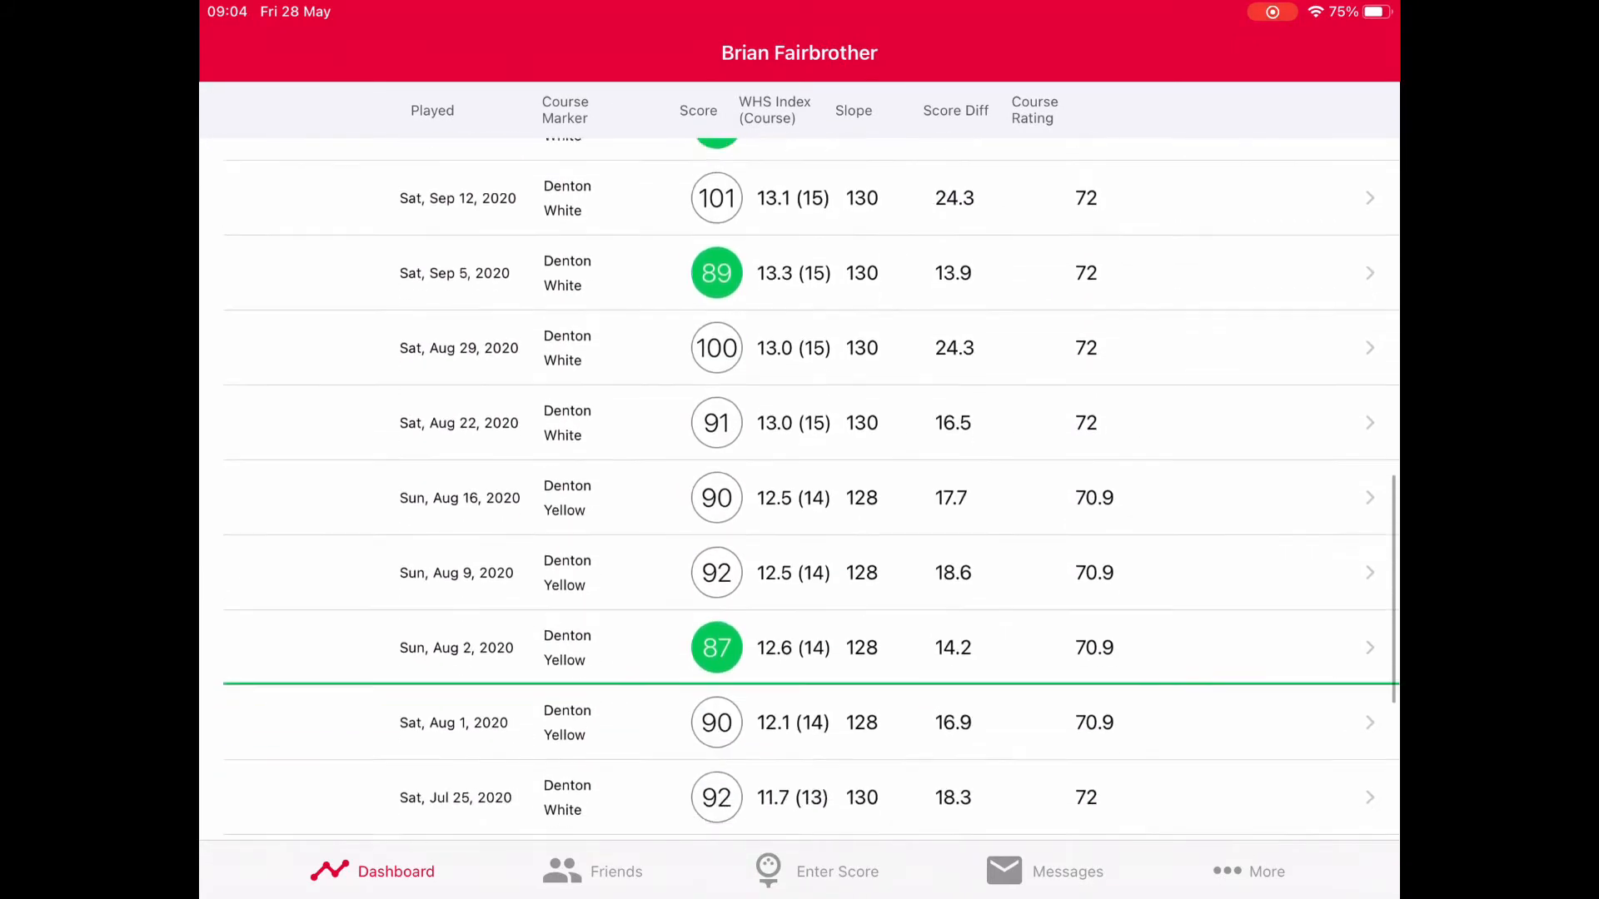
scroll(down, 3)
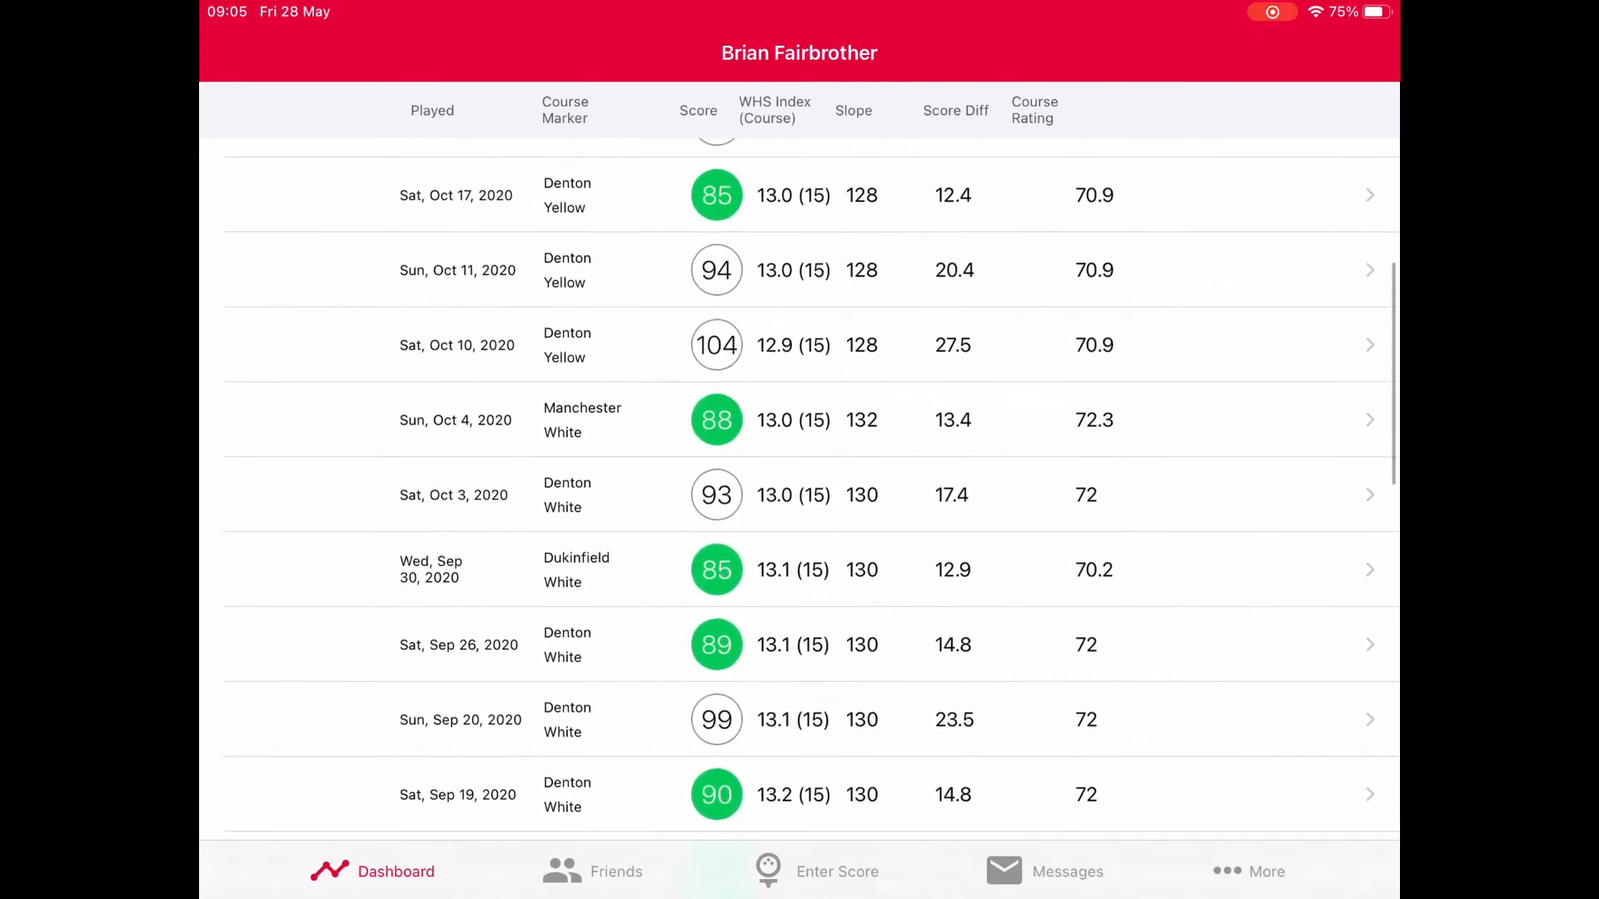
scroll(down, 3)
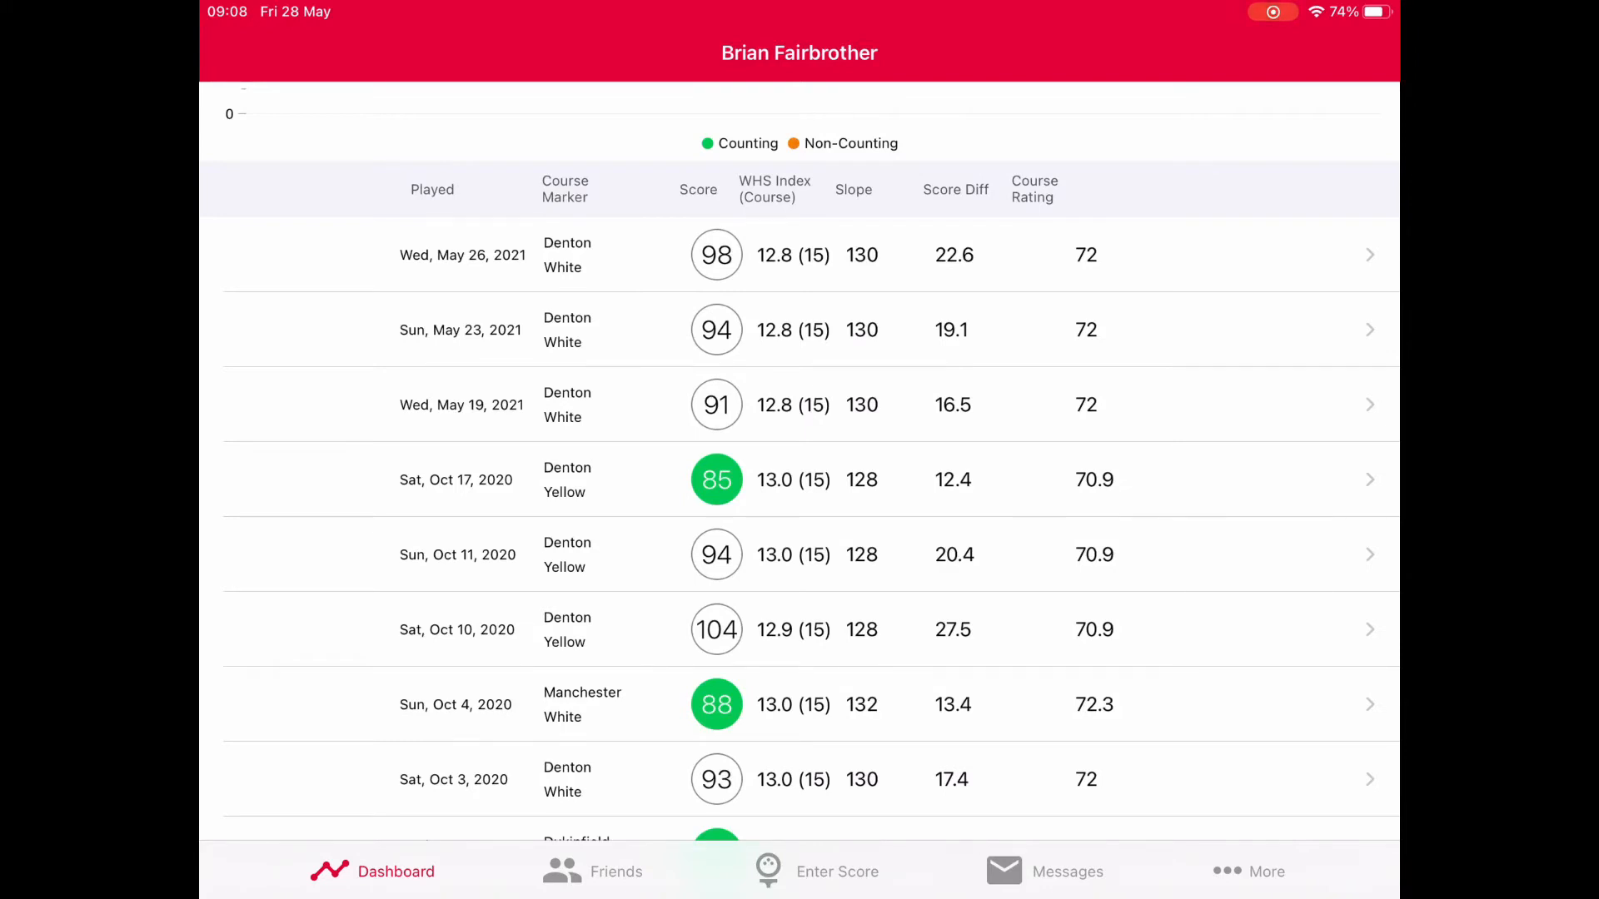
Step: Open a friend's profile from the Friends tab and scroll through his May 2021 rounds
click(593, 871)
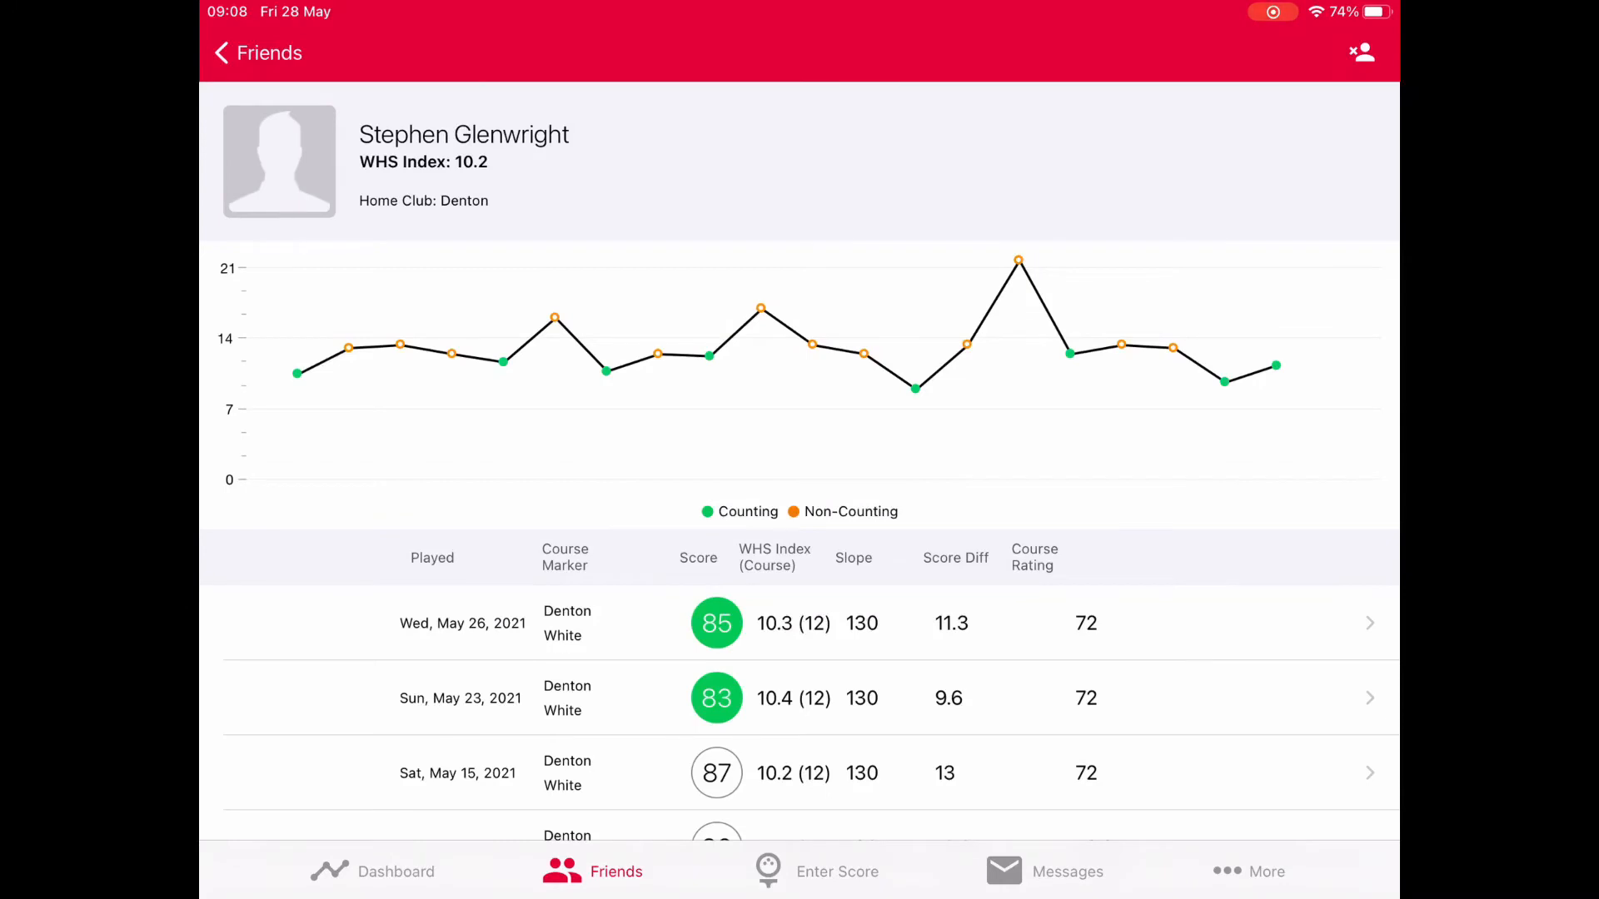
scroll(down, 3)
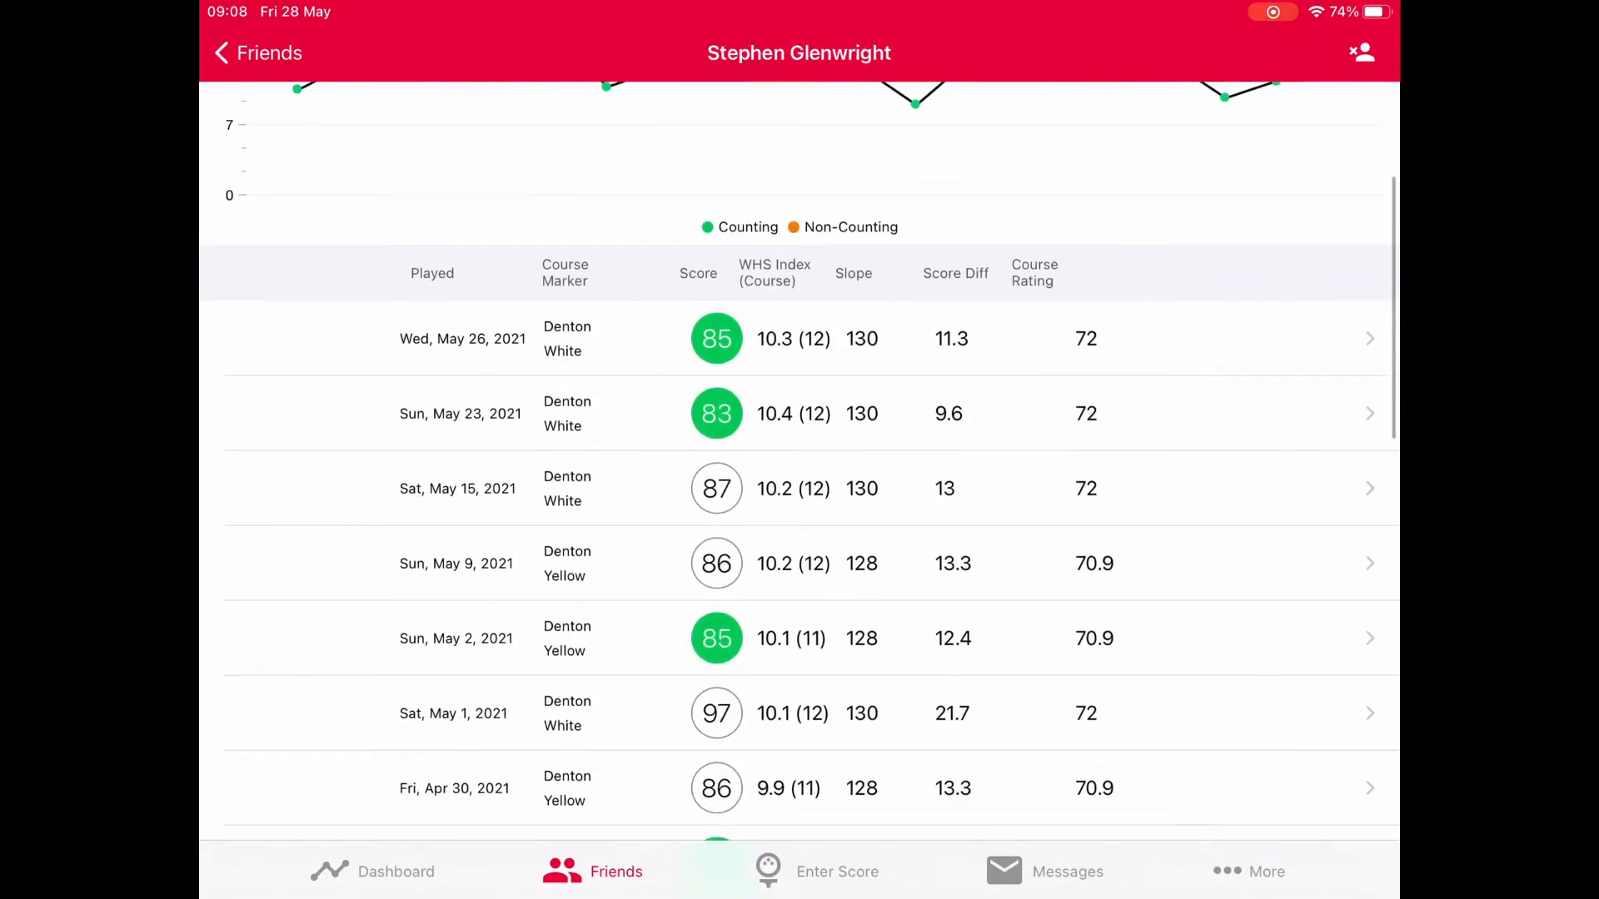
scroll(down, 3)
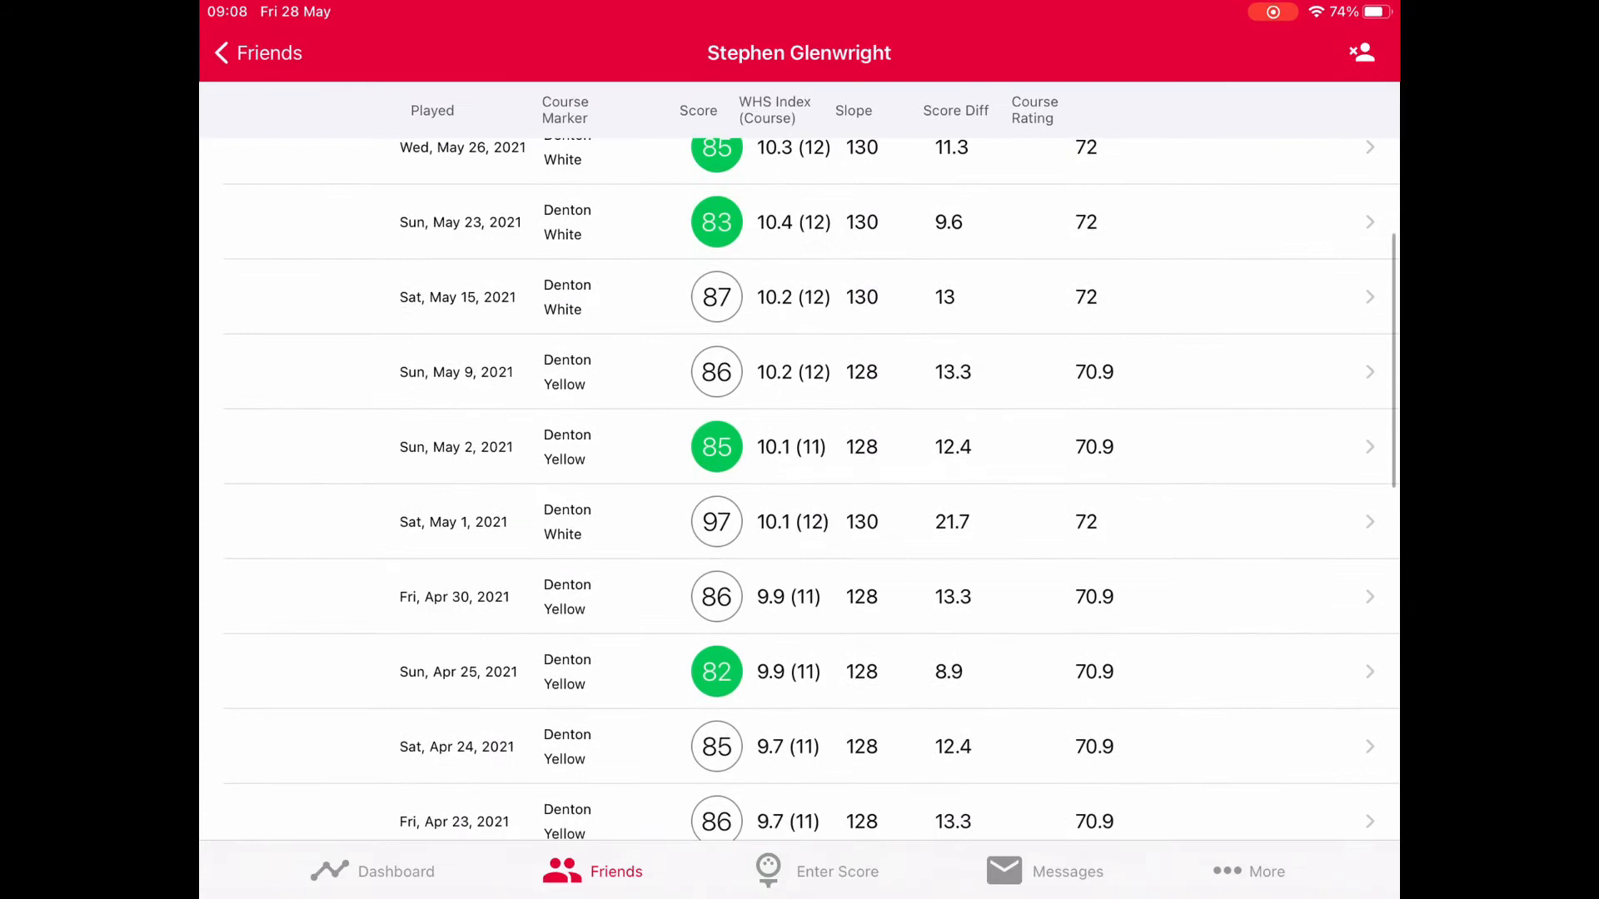
scroll(down, 3)
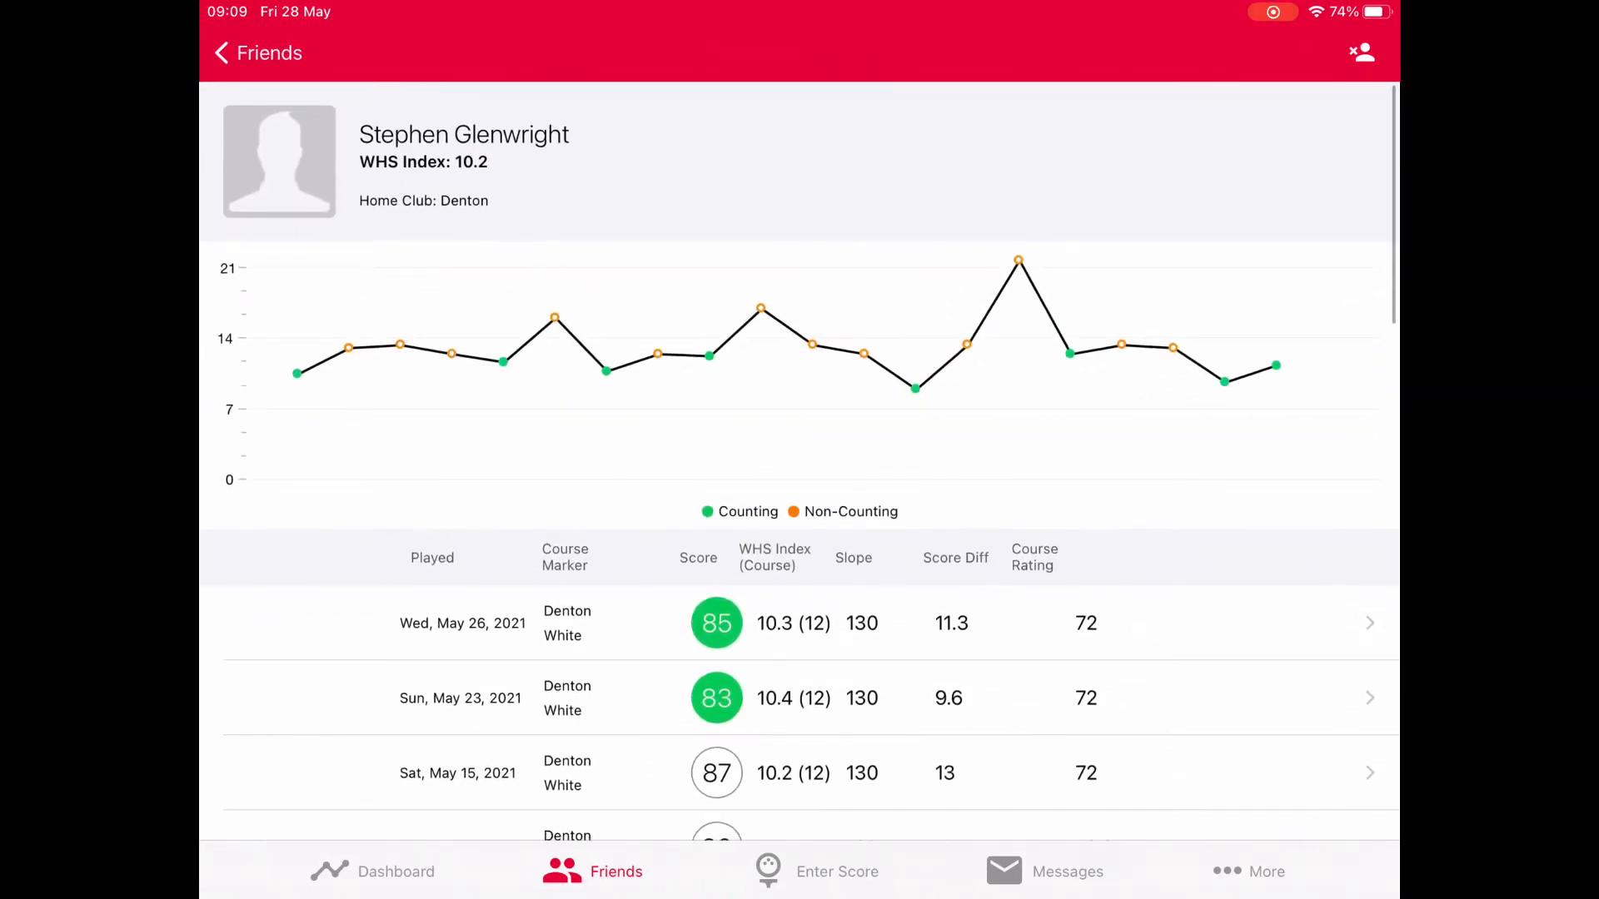
Step: Search golfers for 'Heap', then return to the friends list with handicap indexes and latest scores
click(236, 54)
text(He)
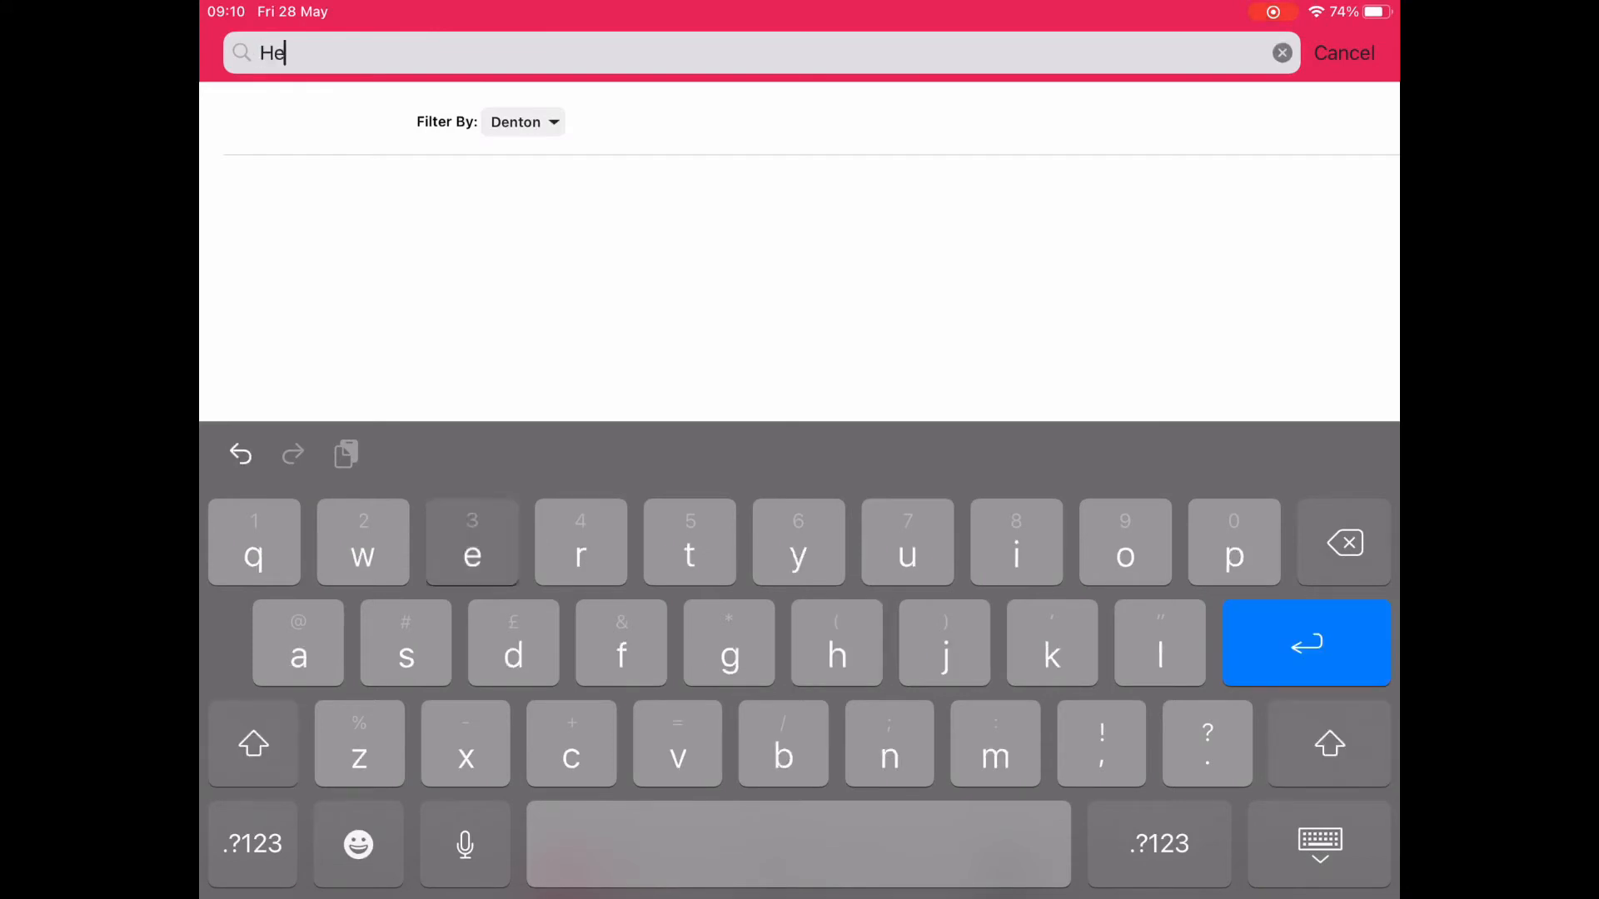
text(ap)
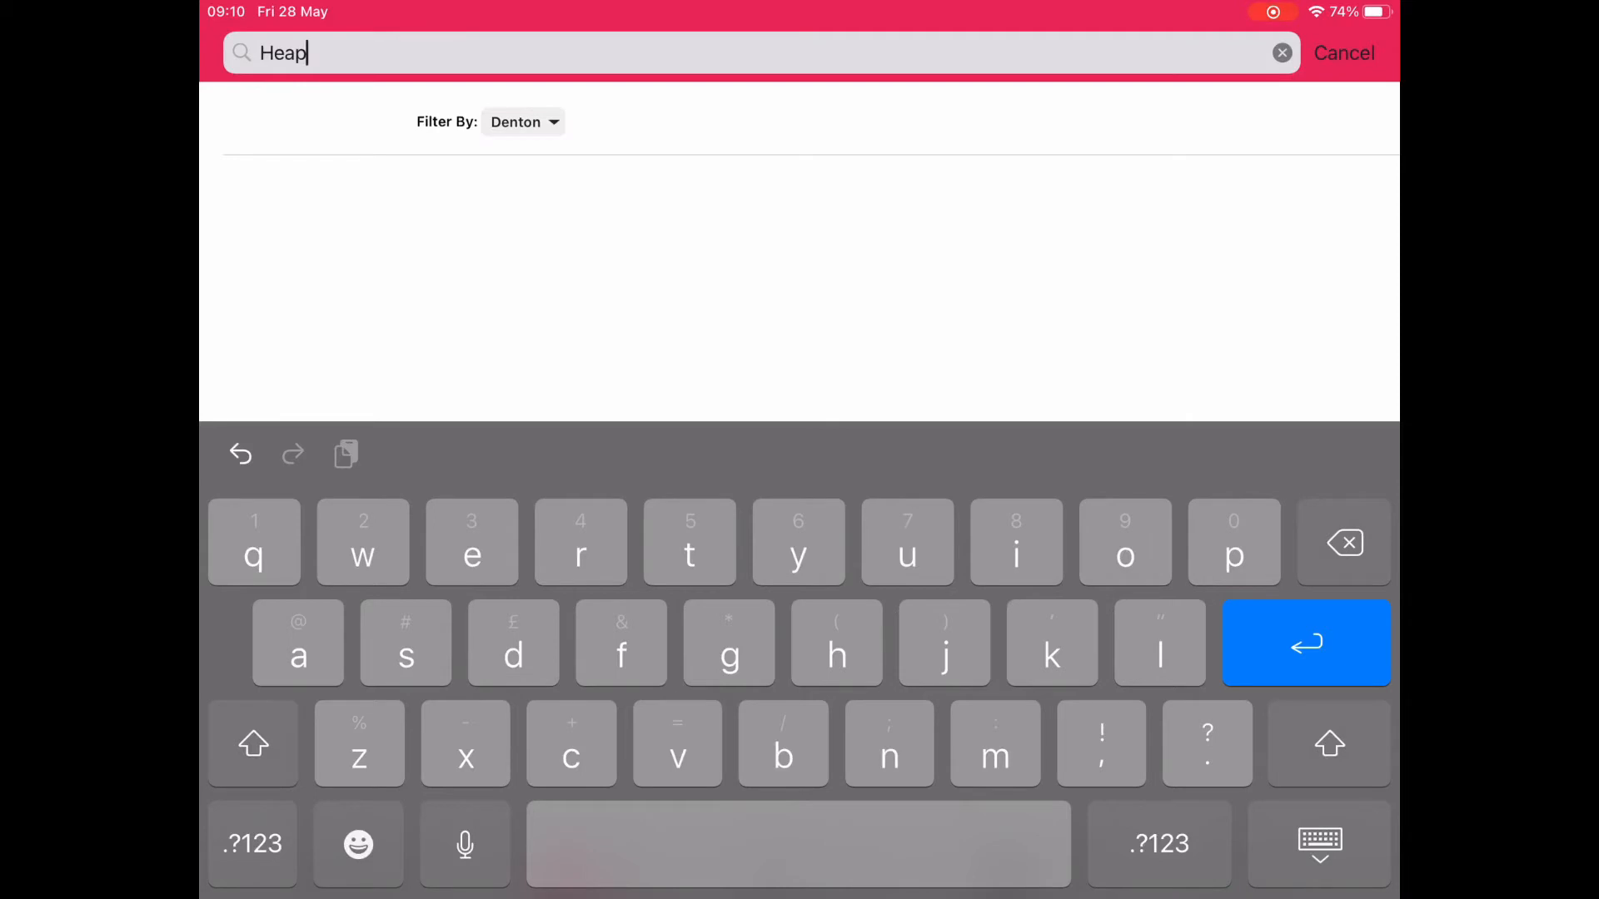
text(Heap)
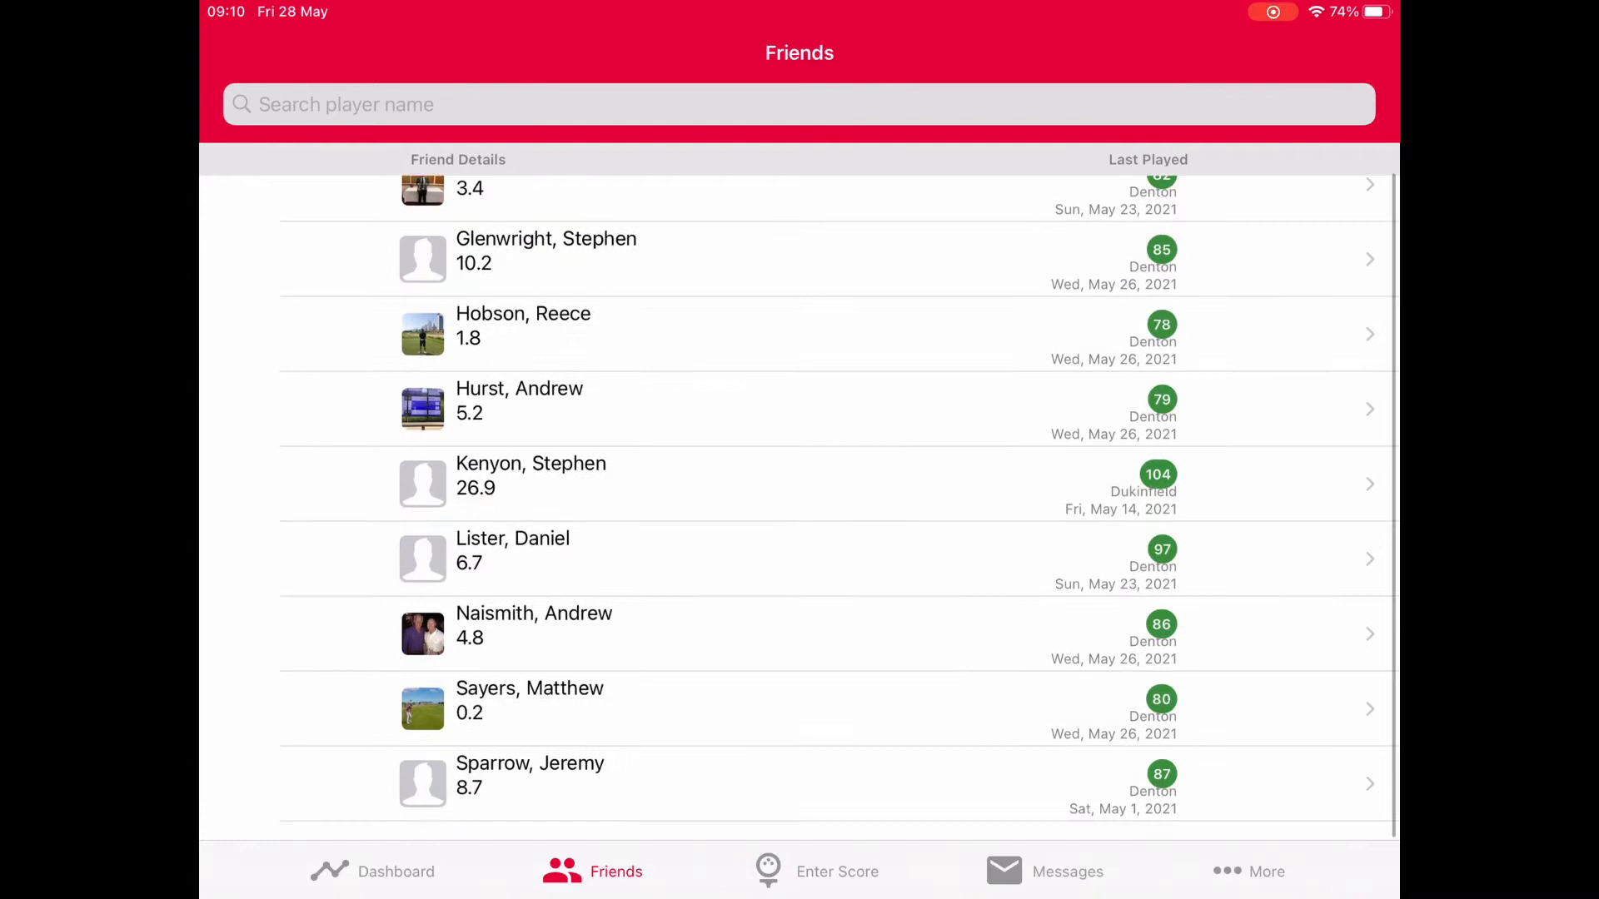
scroll(down, 3)
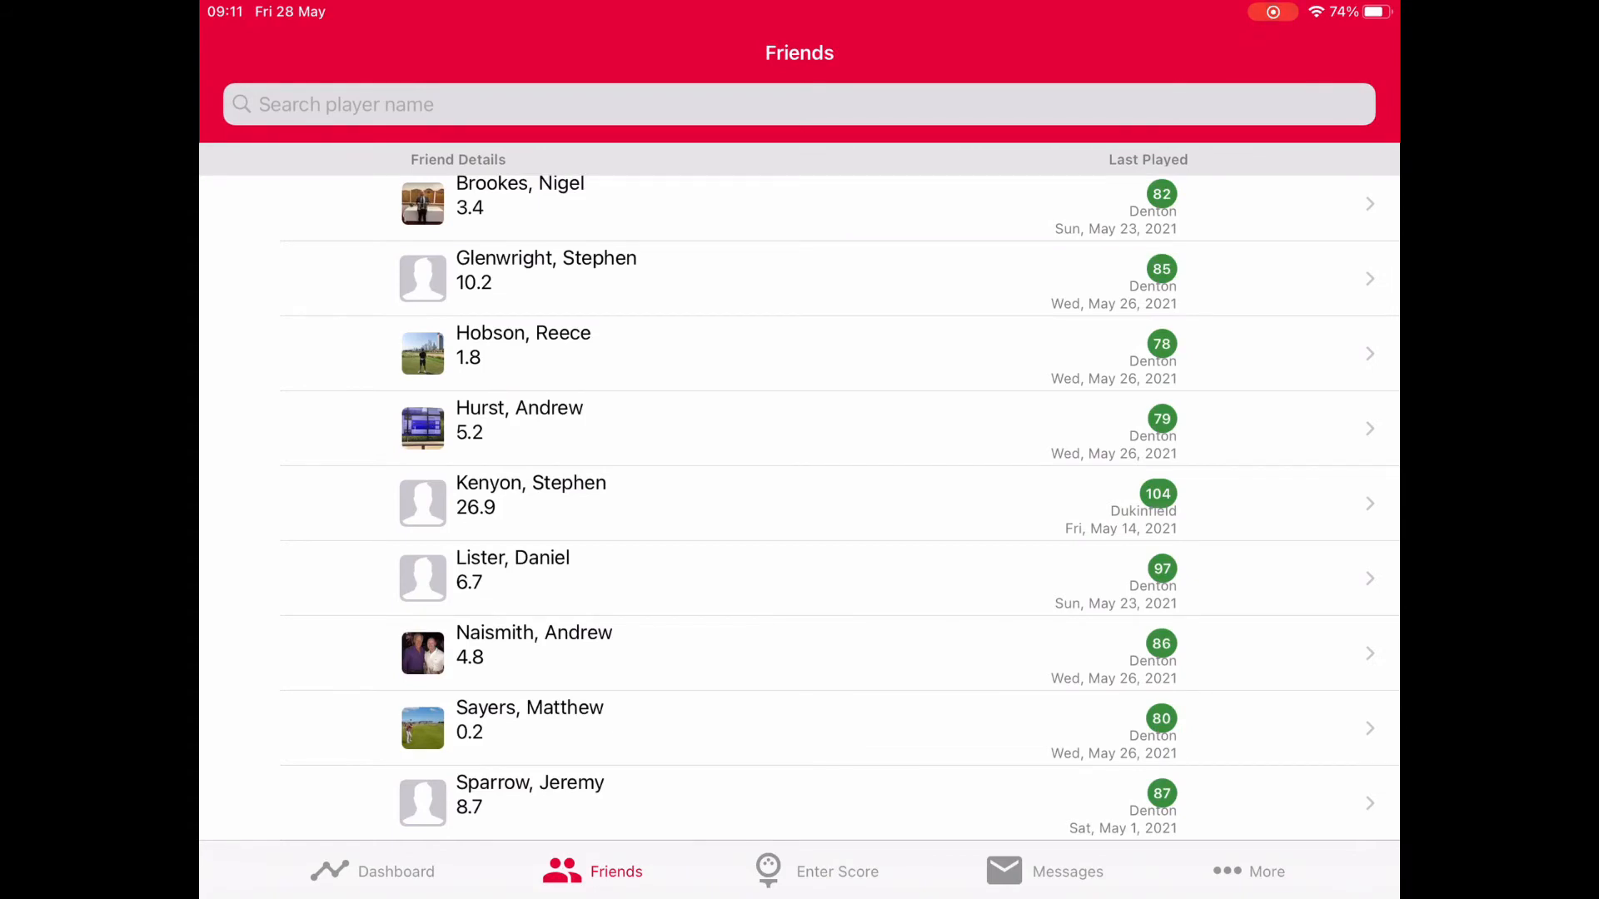
Step: Open the Messages inbox showing the pending friend request notification
click(1043, 871)
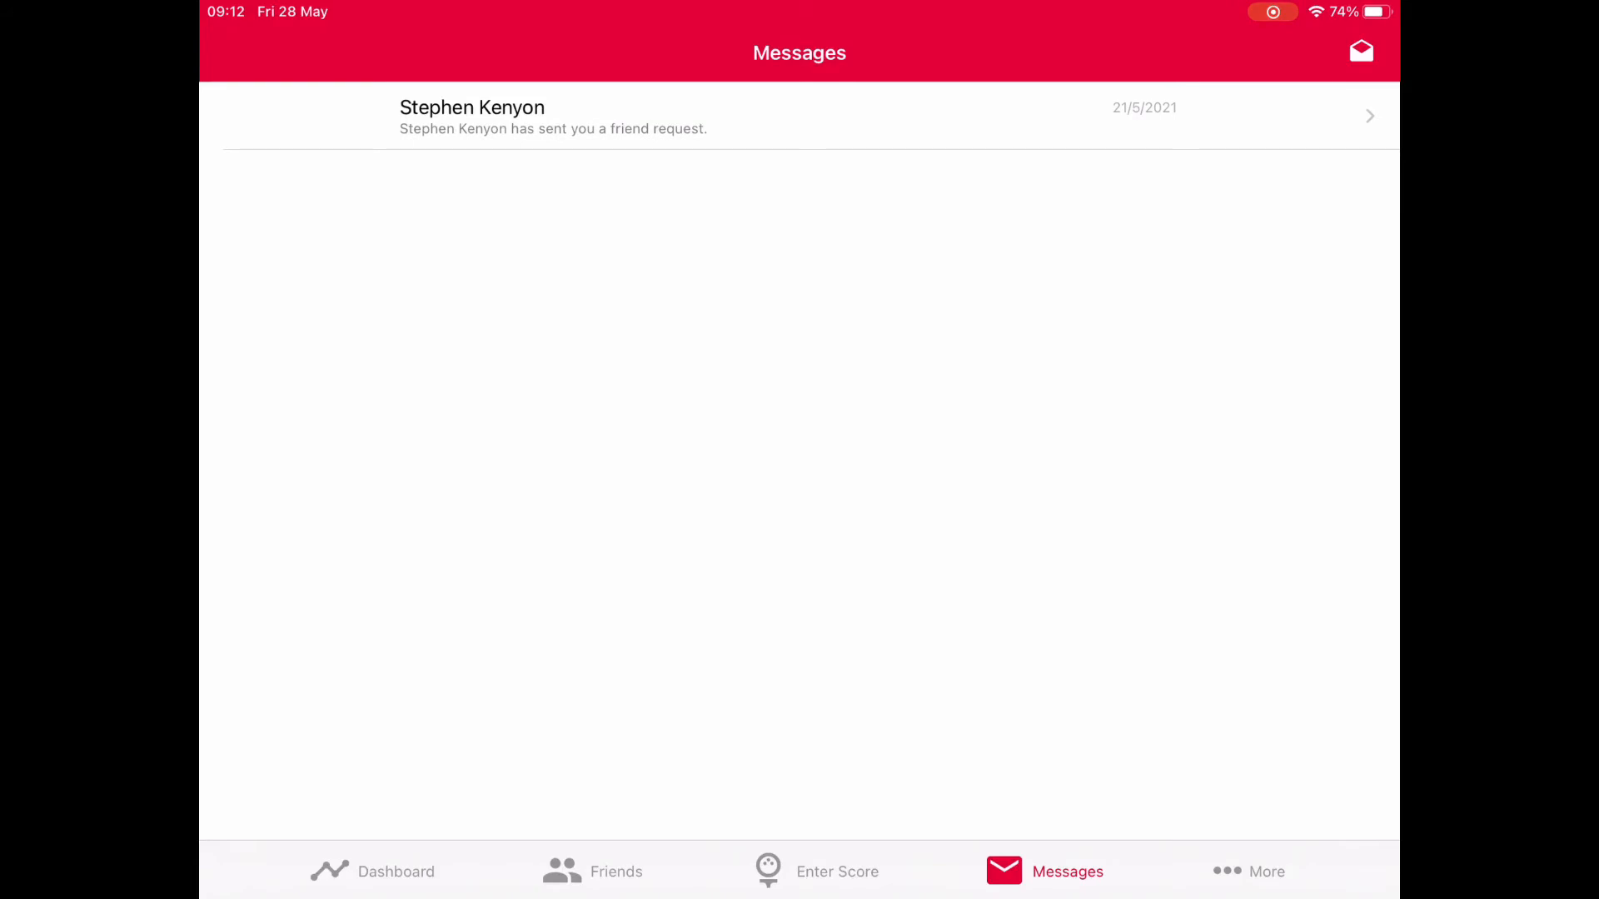
Step: Open the WHS Course Handicap Calculator from More and search club name 'Det' to find Denton
click(1266, 871)
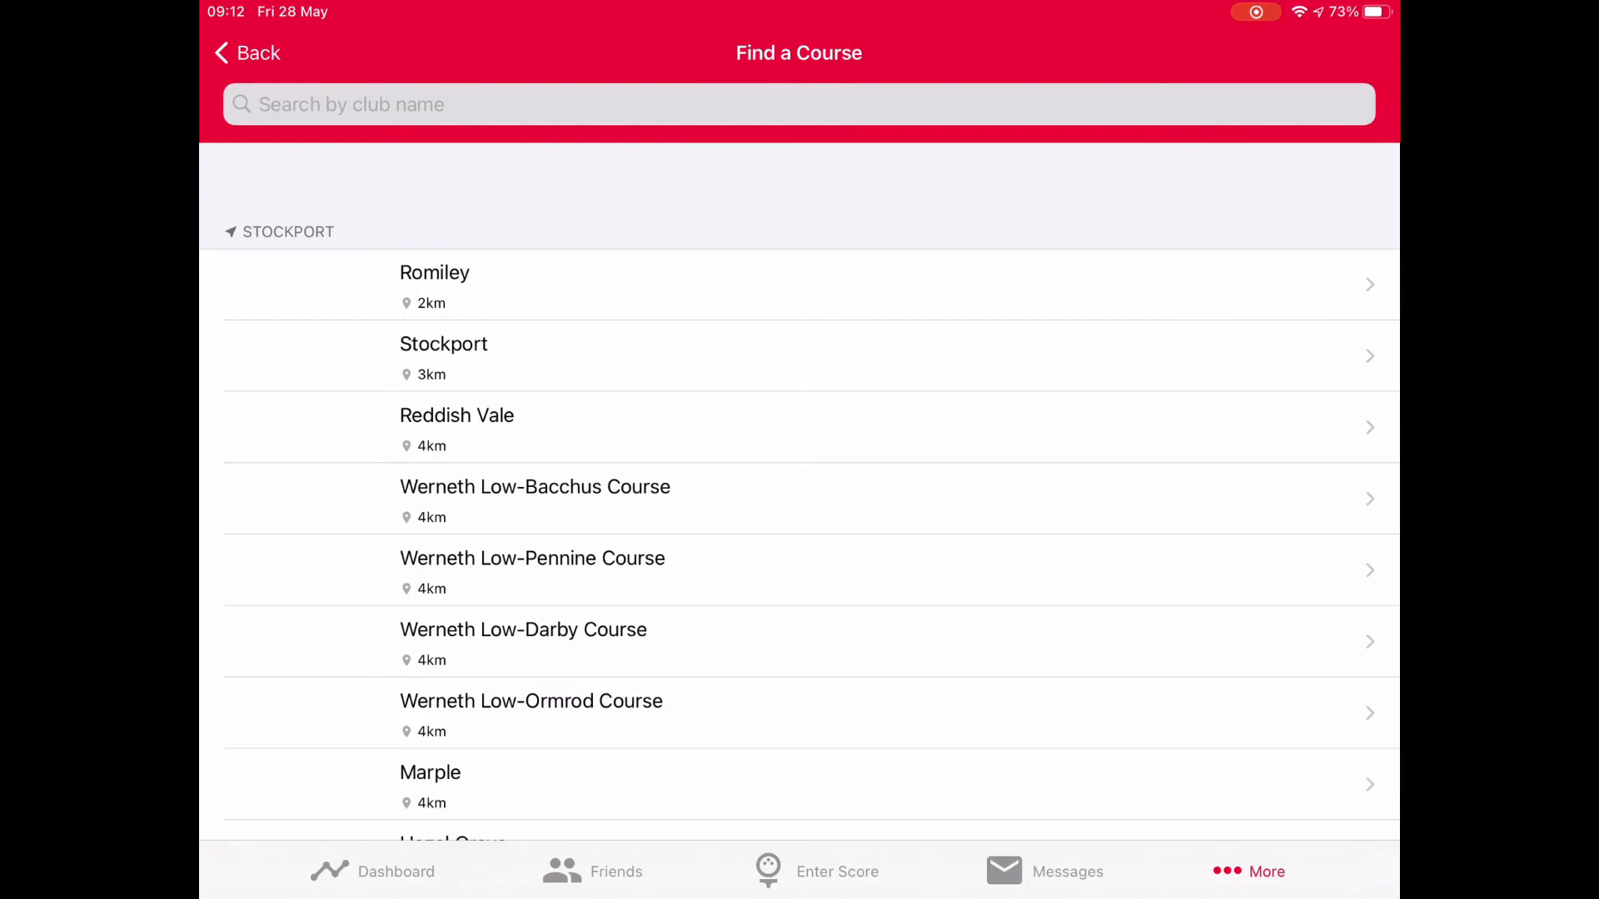
text(Den)
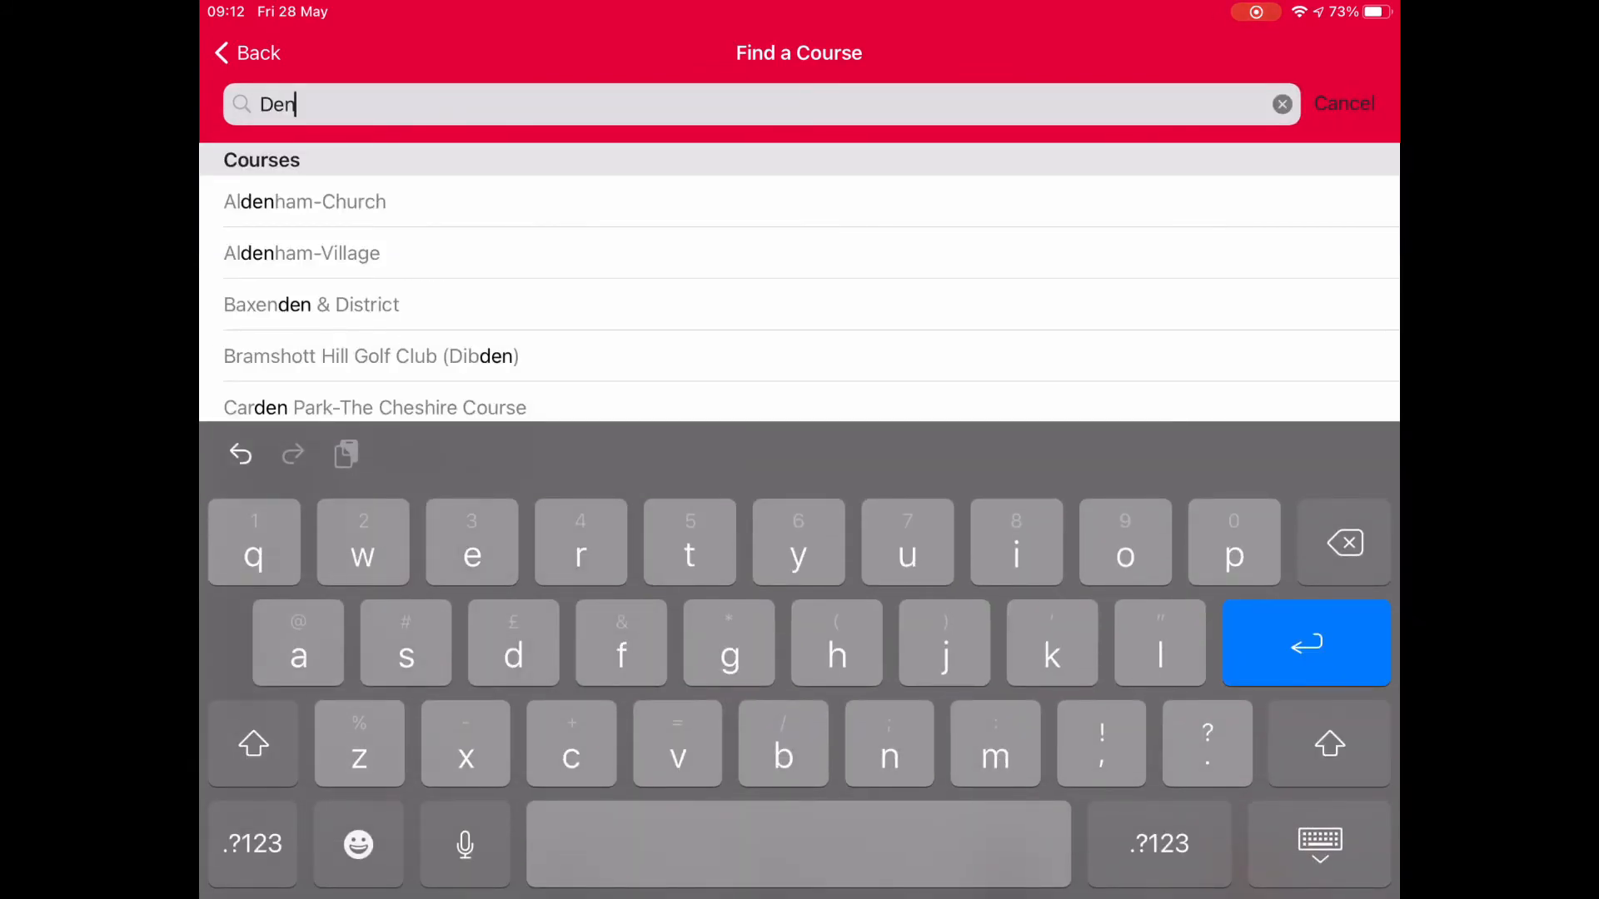
text(t)
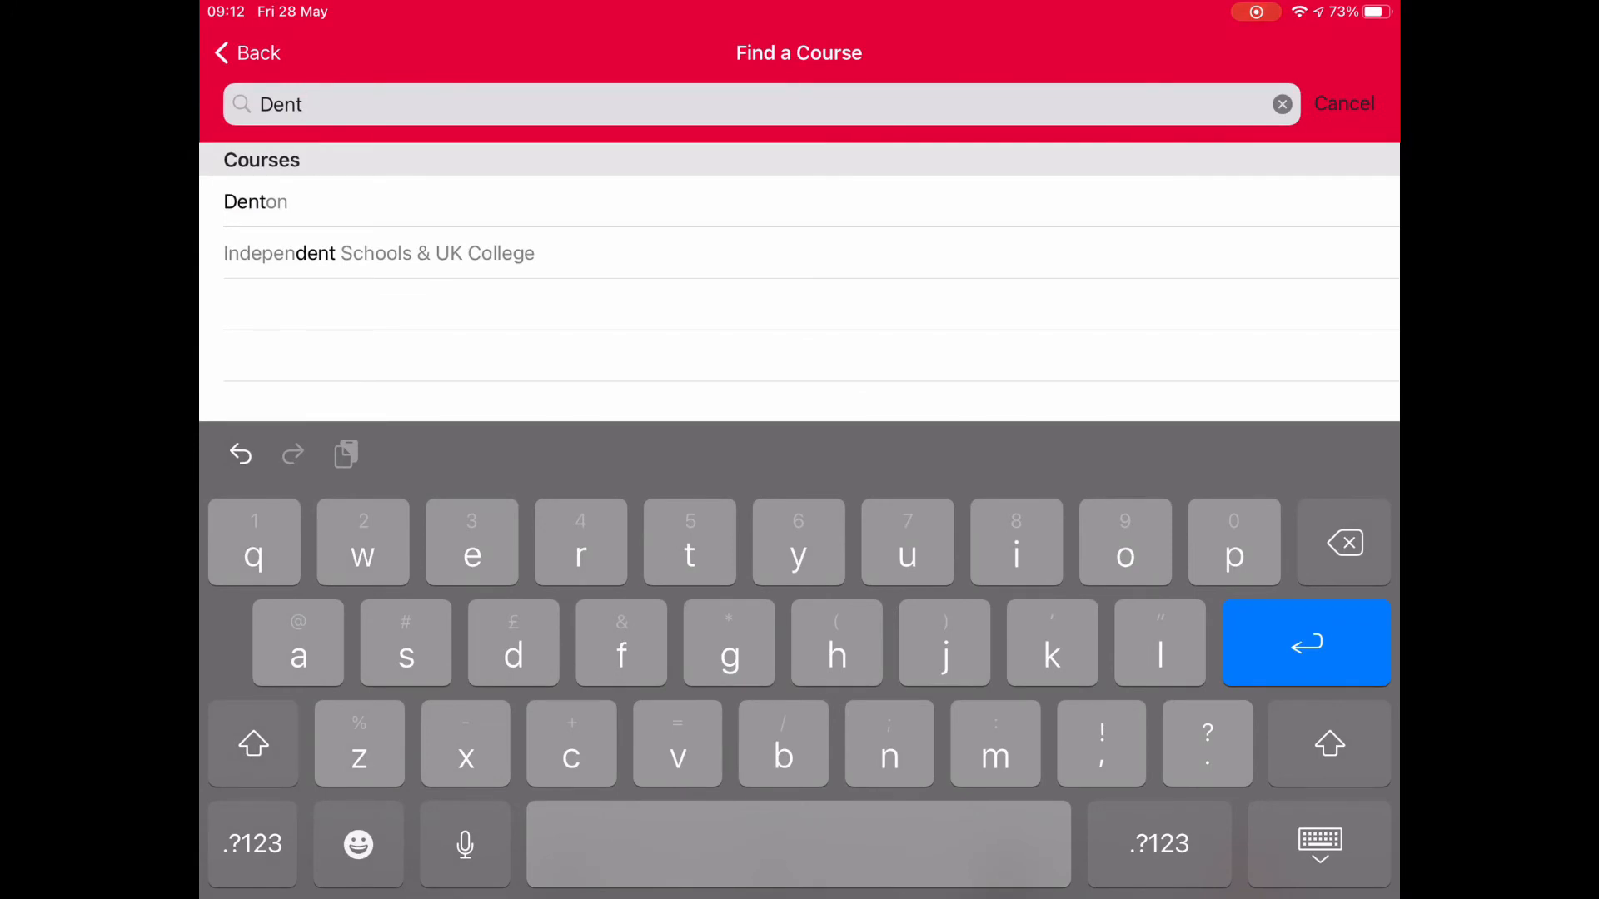
Step: View Denton's Men's White and Yellow tee course handicaps for index 12.8, then close the sheet
click(255, 201)
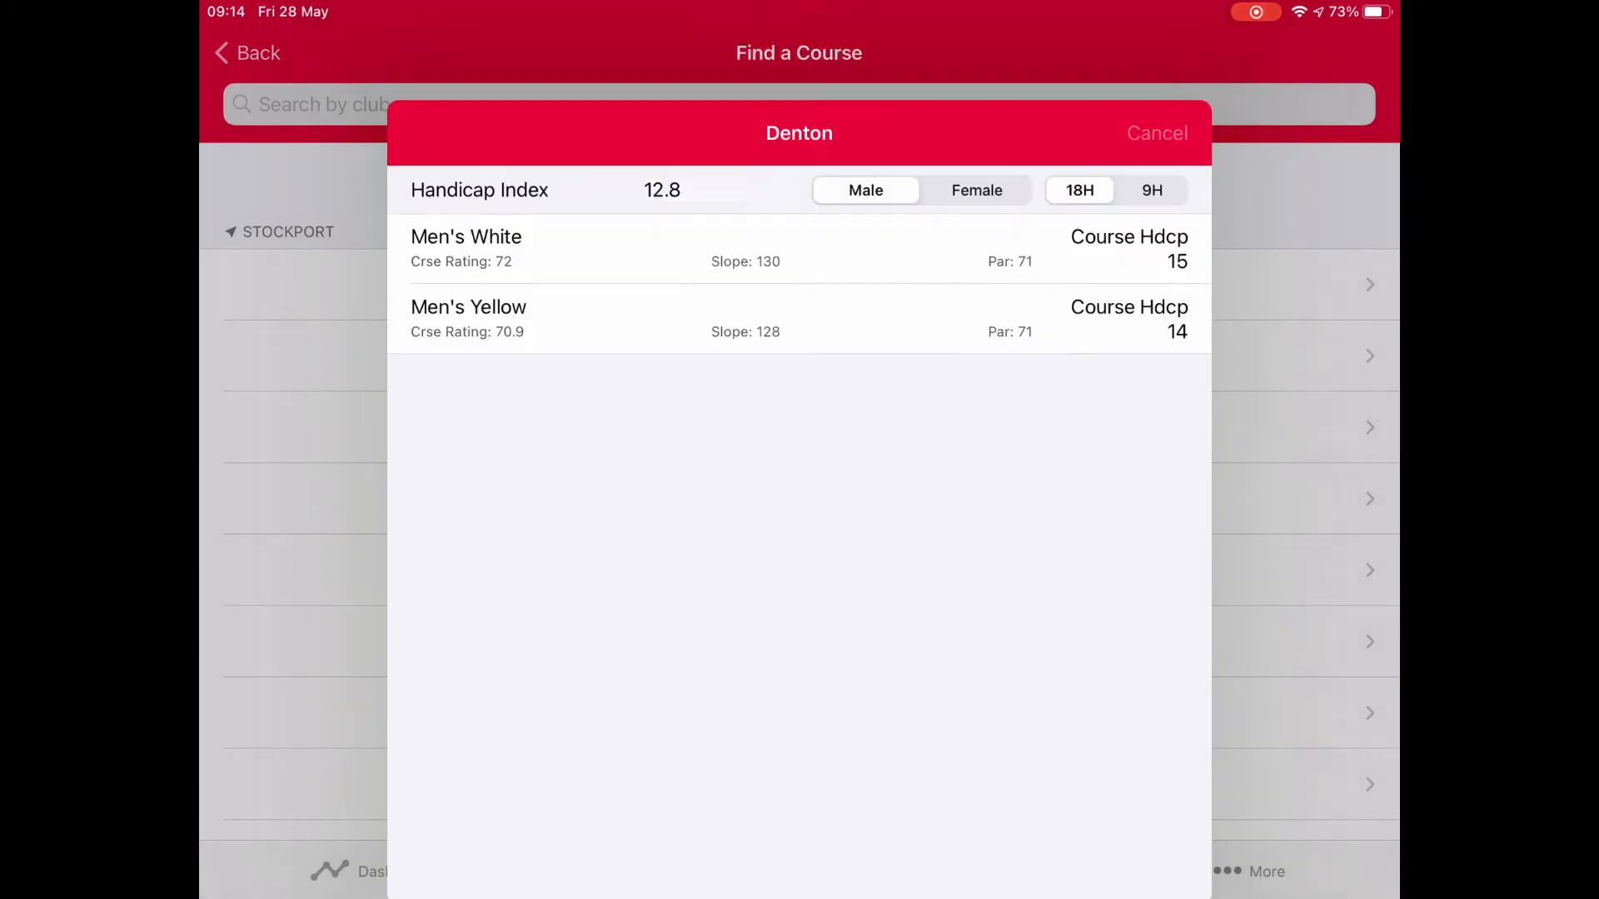
click(1156, 133)
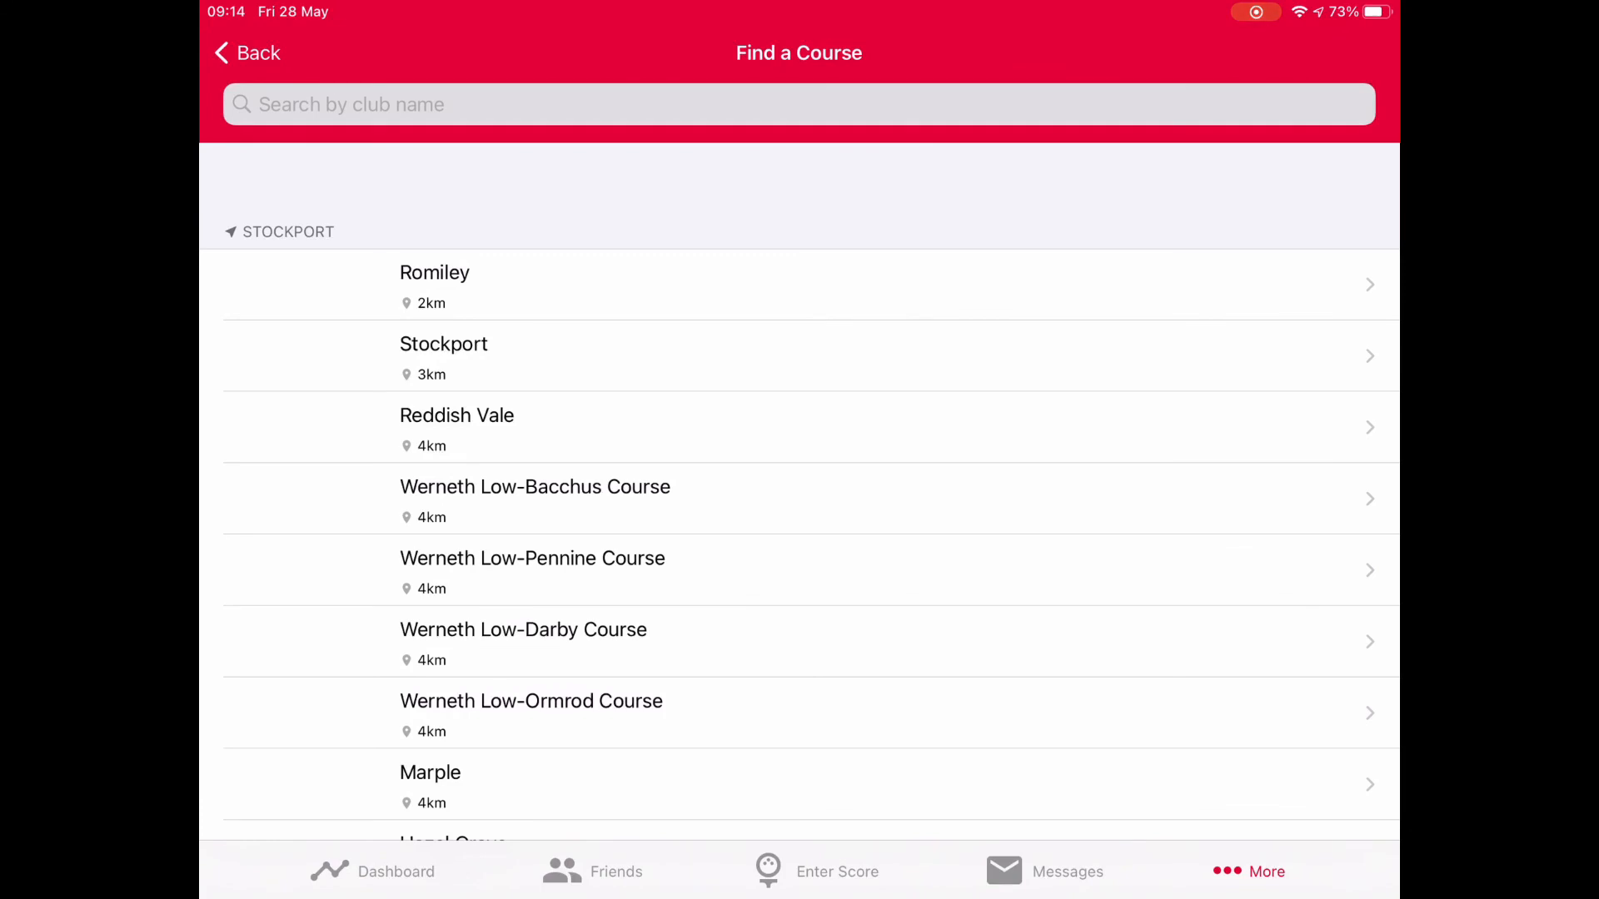
Step: View Romiley's course handicaps, then close the results sheet
click(433, 283)
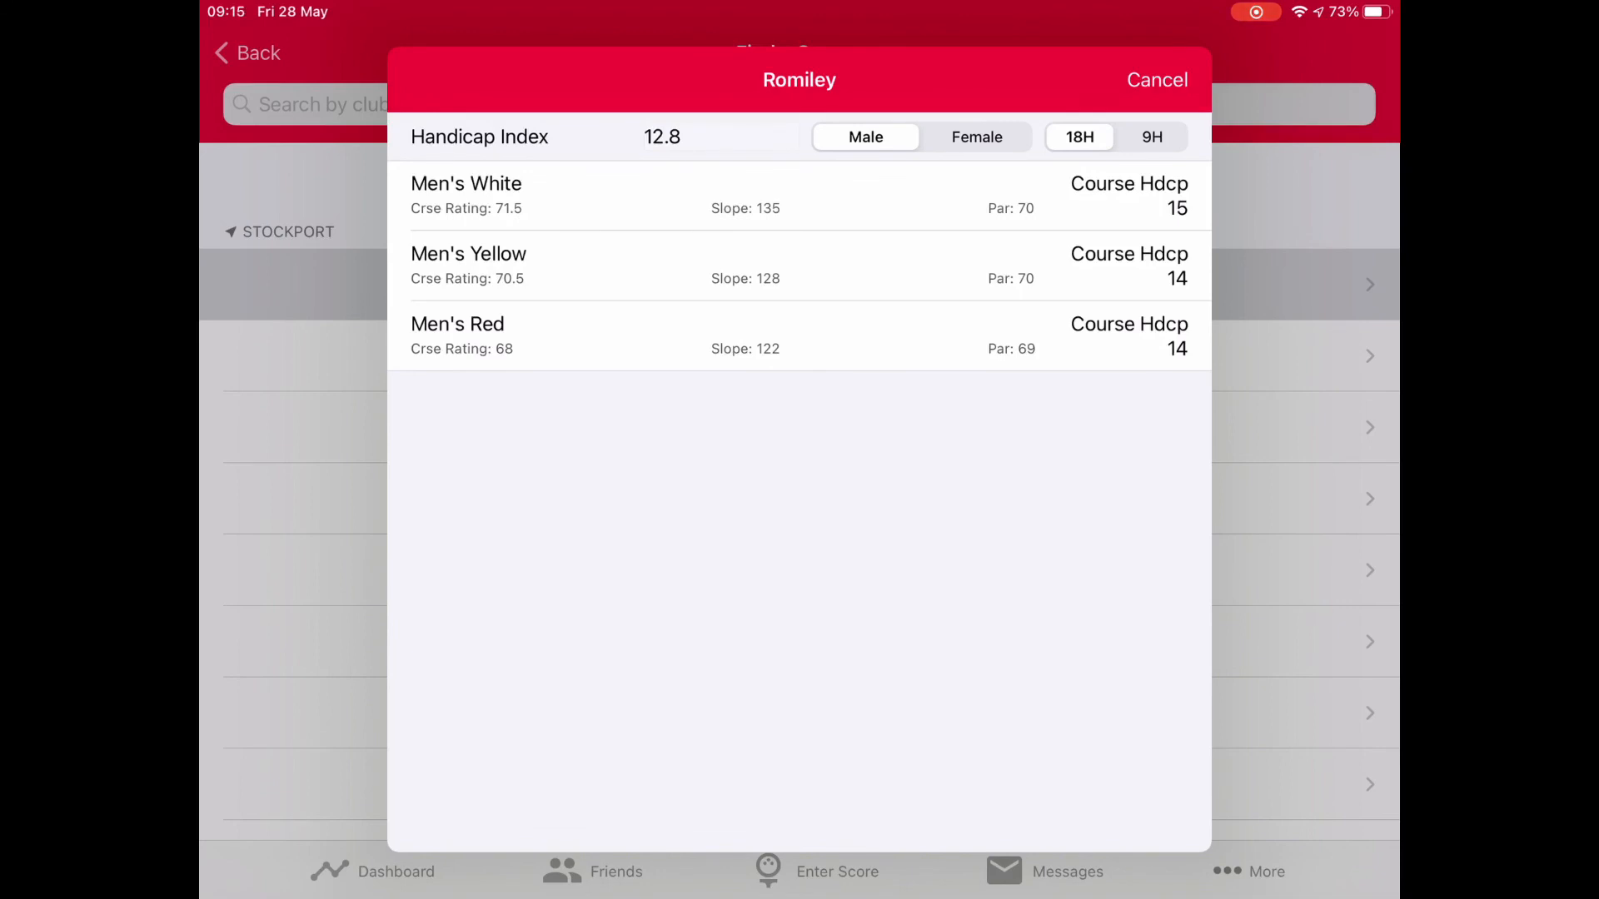
click(1156, 80)
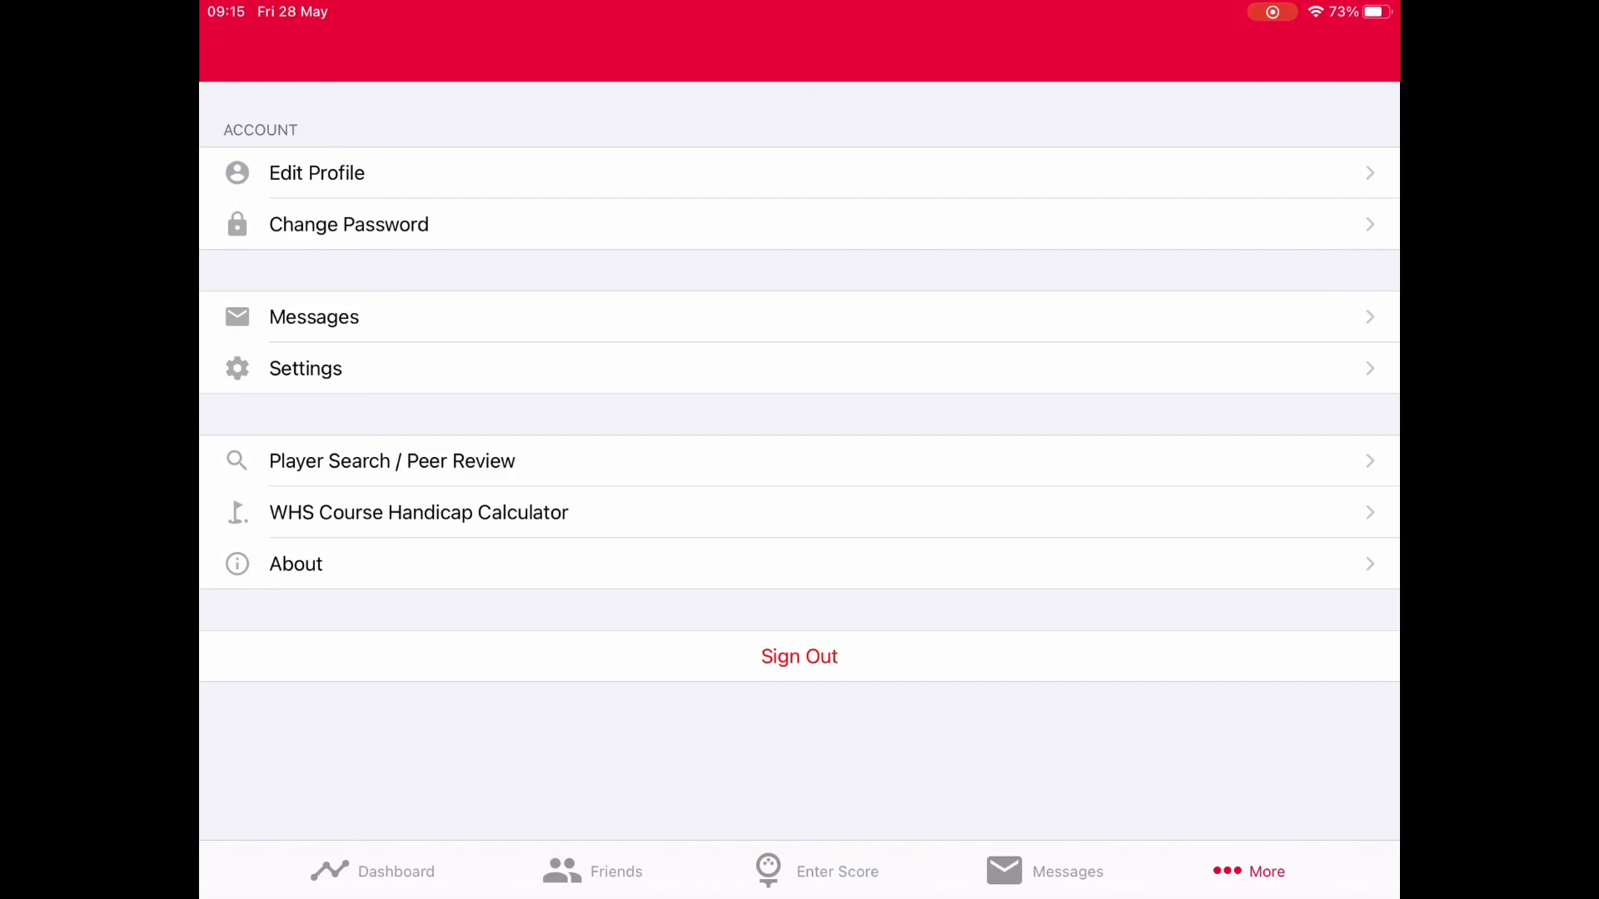
Step: Sign out of the member account from More, confirming with Yes
click(798, 656)
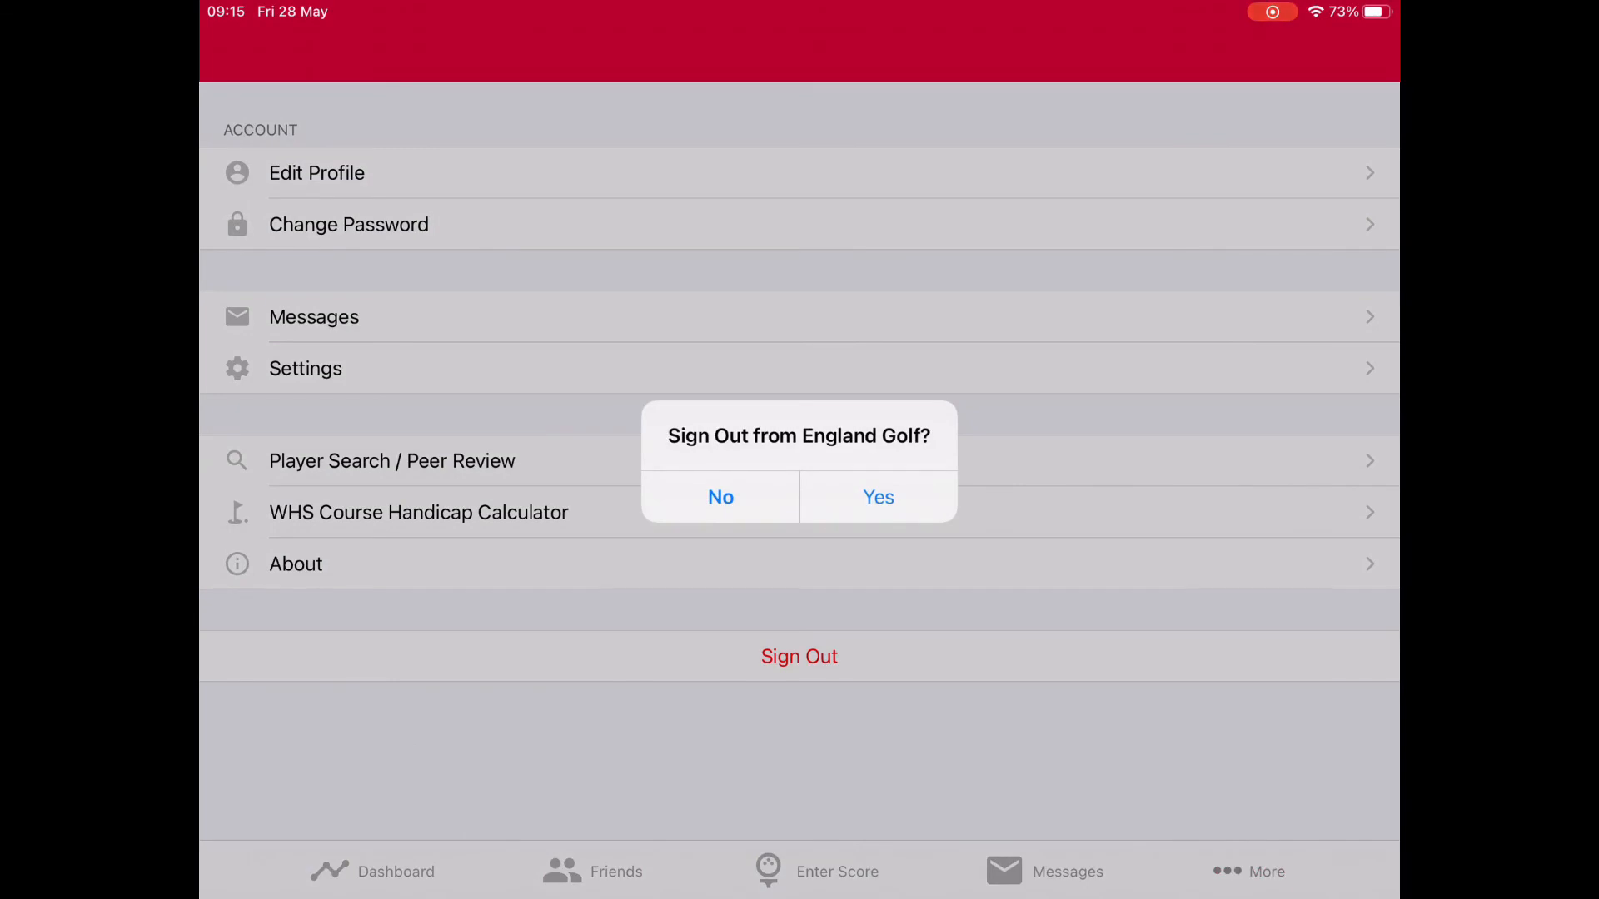
click(878, 496)
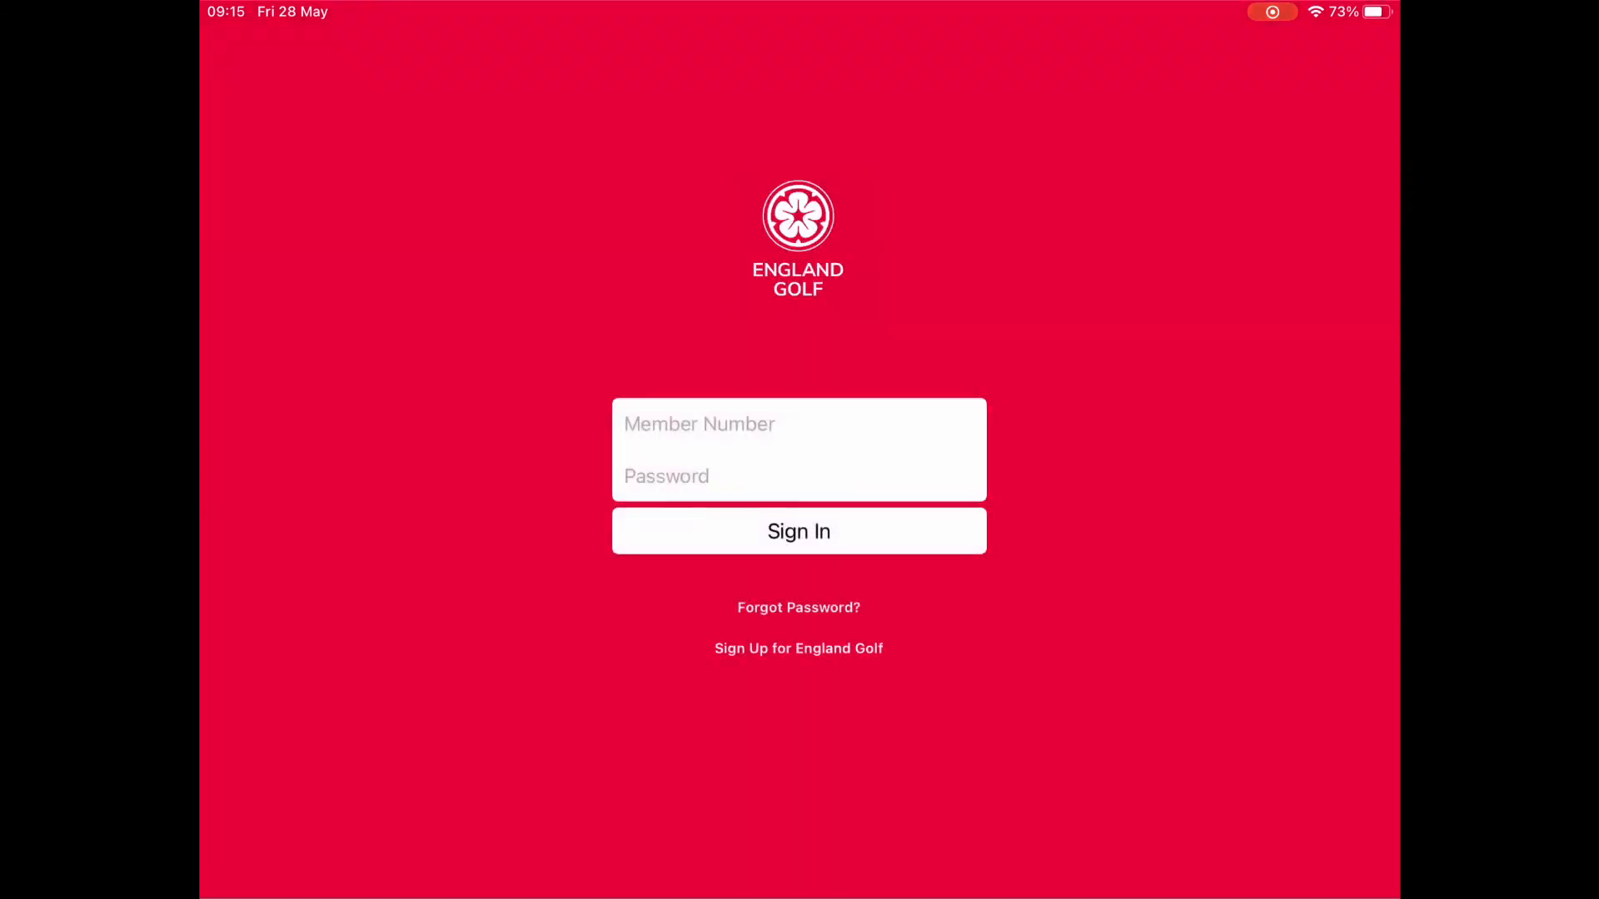